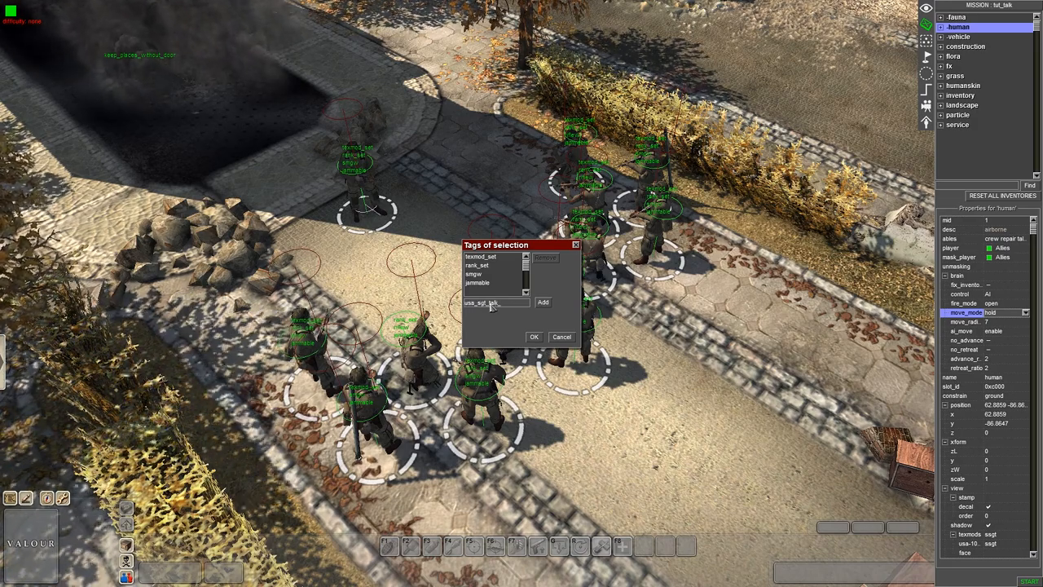
Confirm the talk tags for the sergeant and the infantryman
left_click(535, 335)
type("inf")
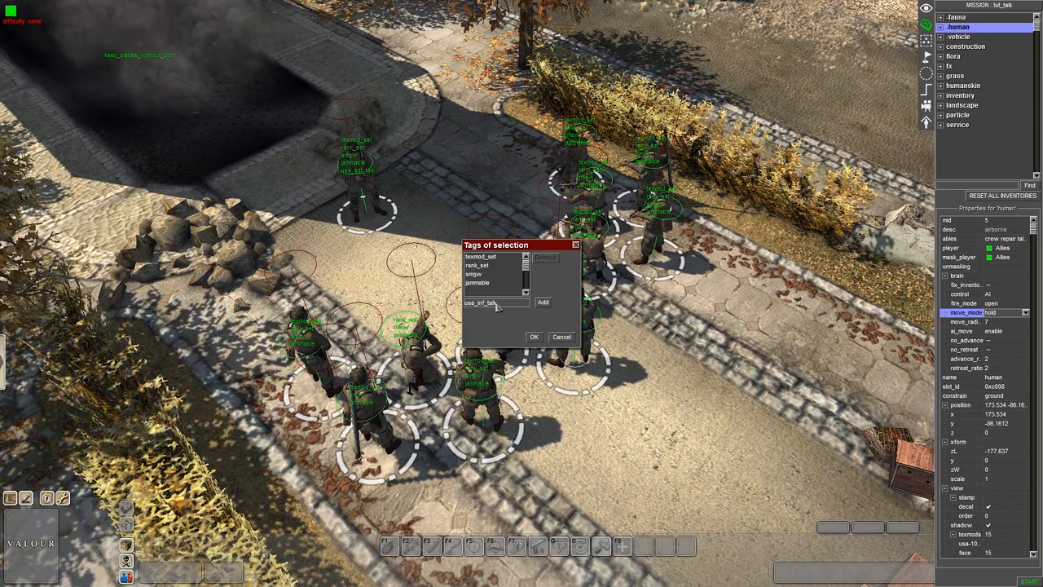
left_click(533, 336)
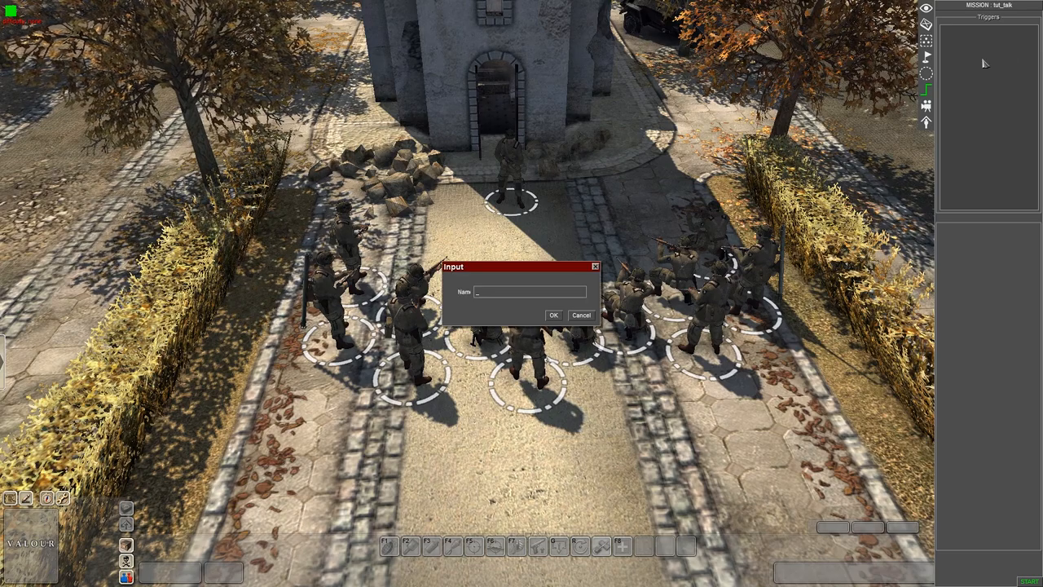
Name the new trigger americanside/talk/talk_01 and confirm it
type("american")
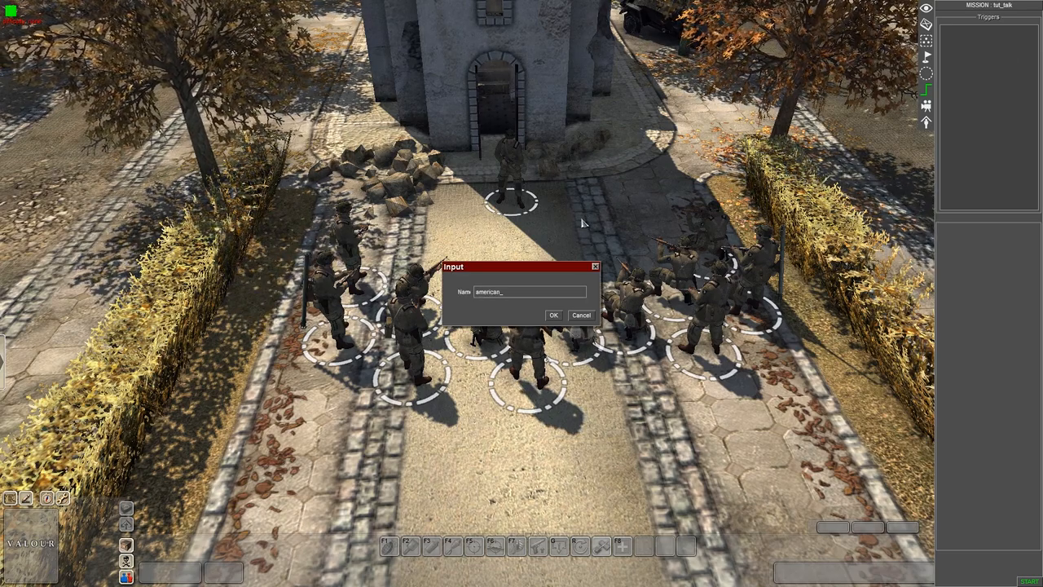
type("side/talki")
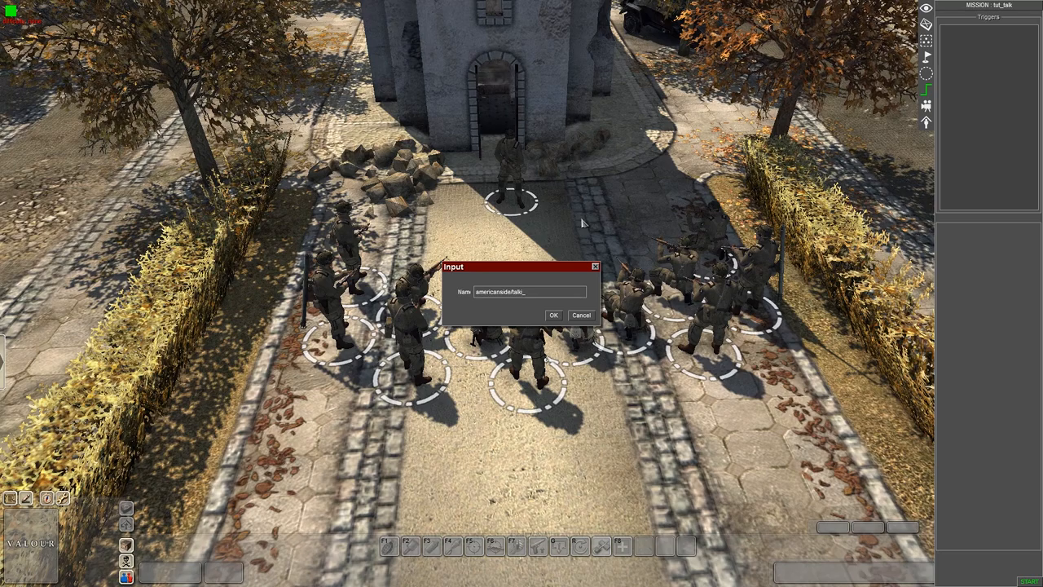
type("/")
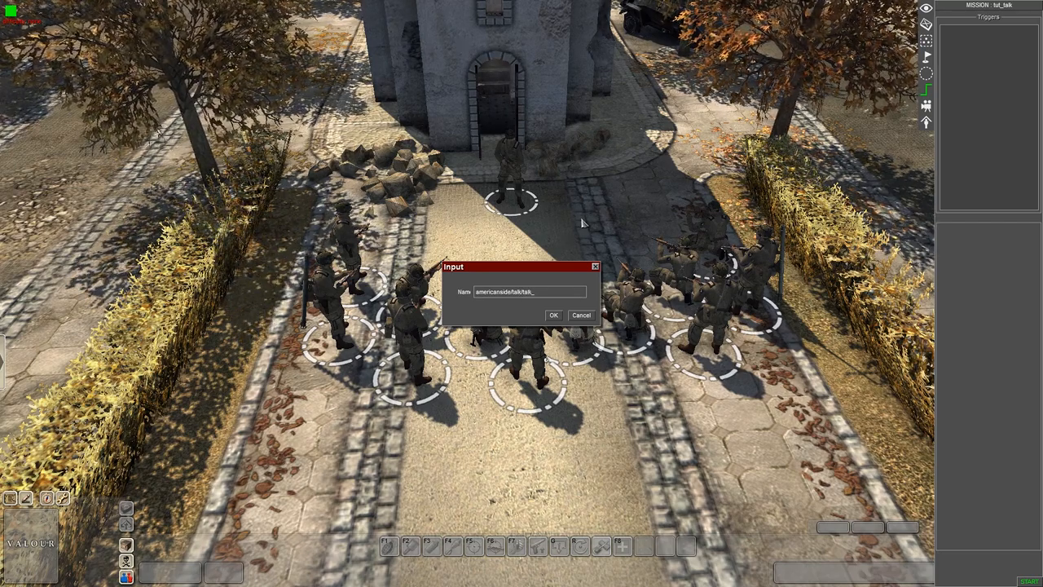
left_click(554, 317)
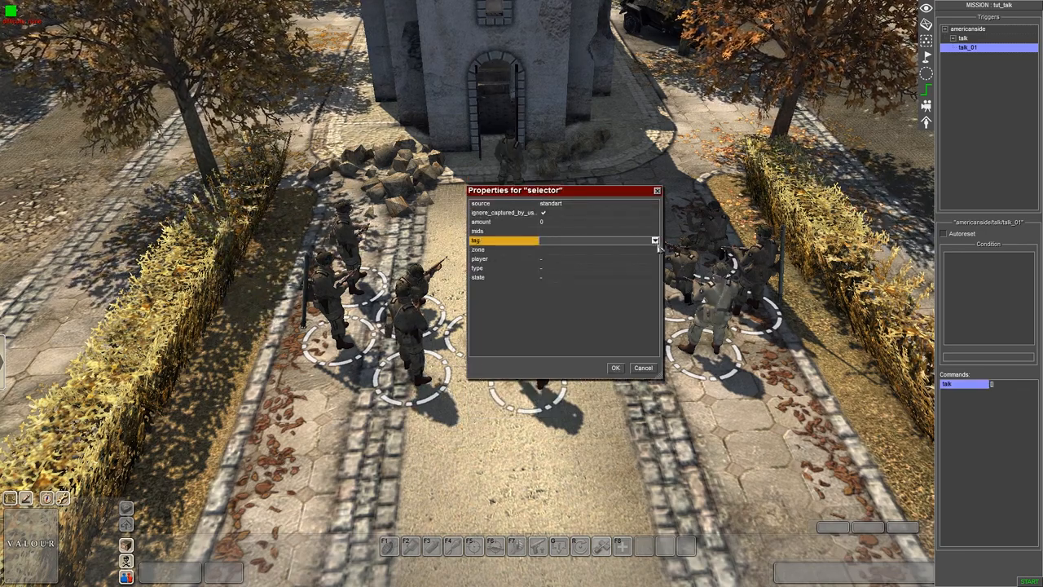
Target the talk command's selector at the sergeant's talk tag
left_click(651, 241)
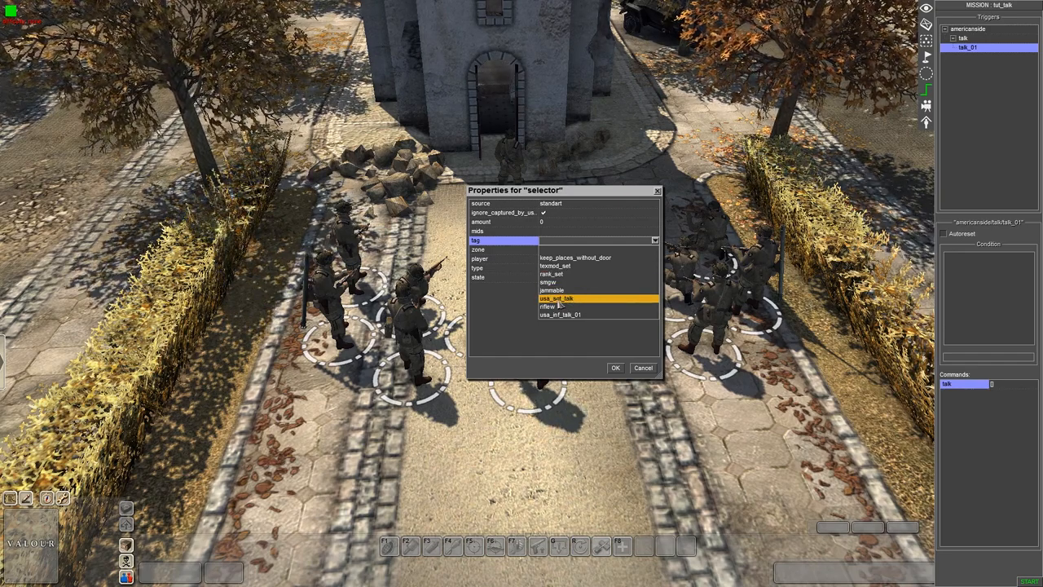
left_click(564, 297)
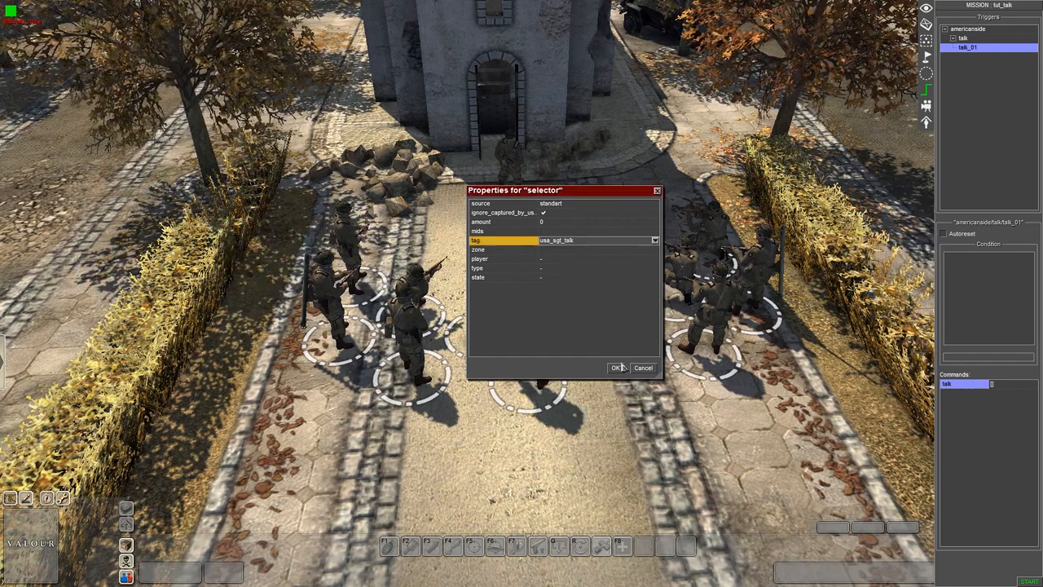
left_click(614, 368)
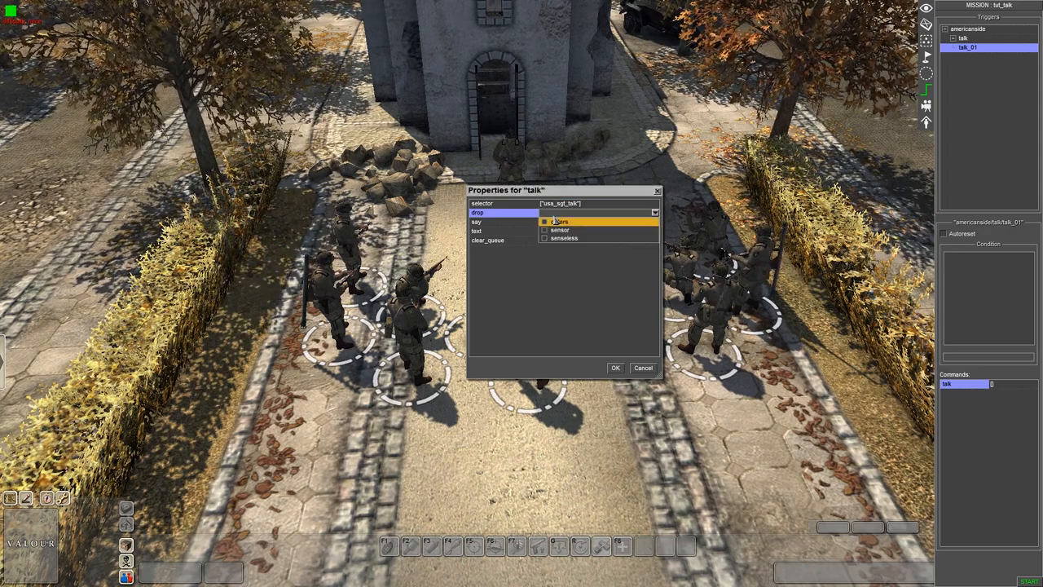
Choose a speech sound for the line and bring up the spoken-text editor
left_click(574, 222)
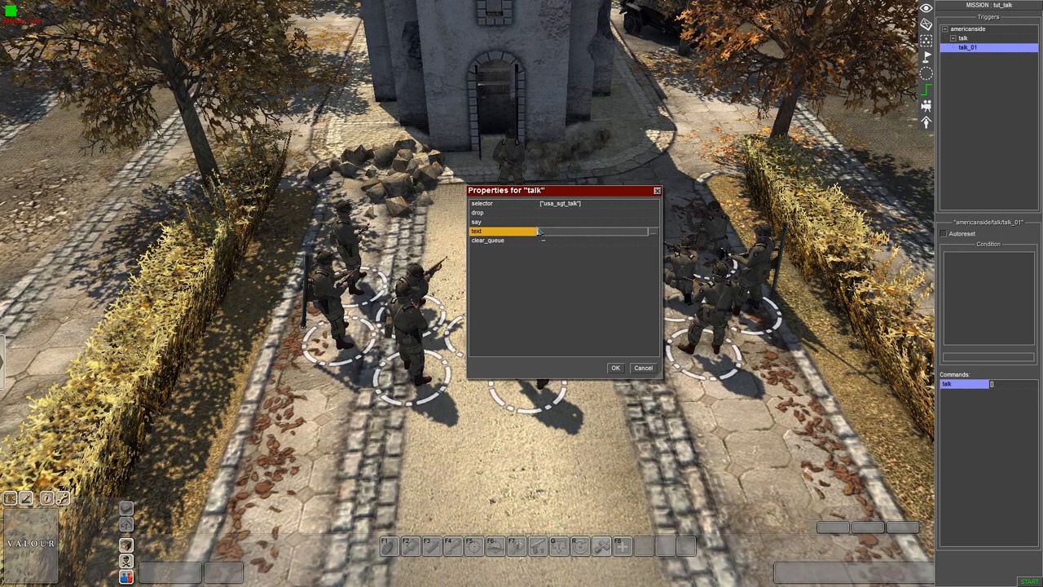
left_click(652, 221)
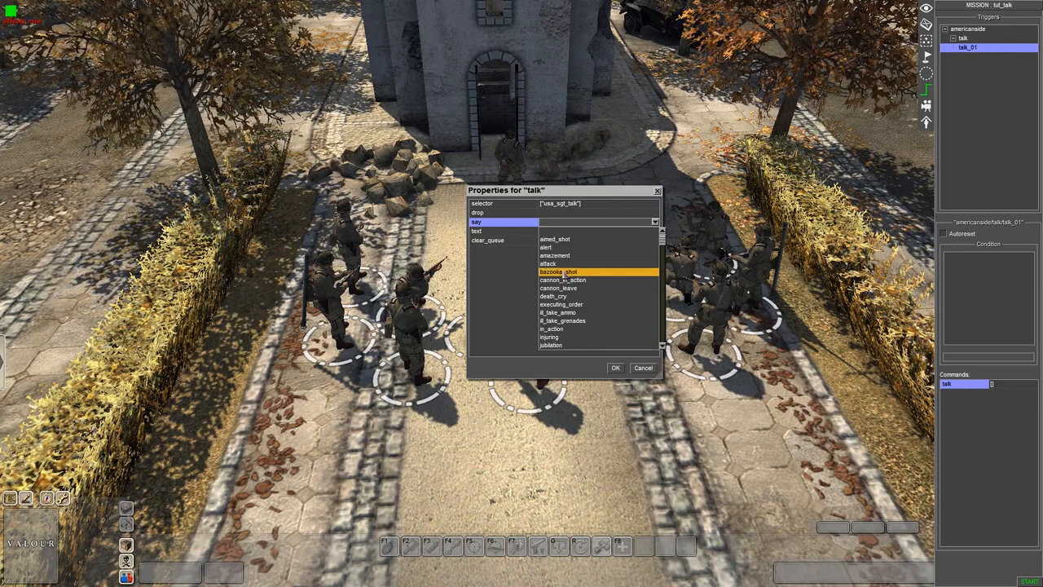
left_click(564, 271)
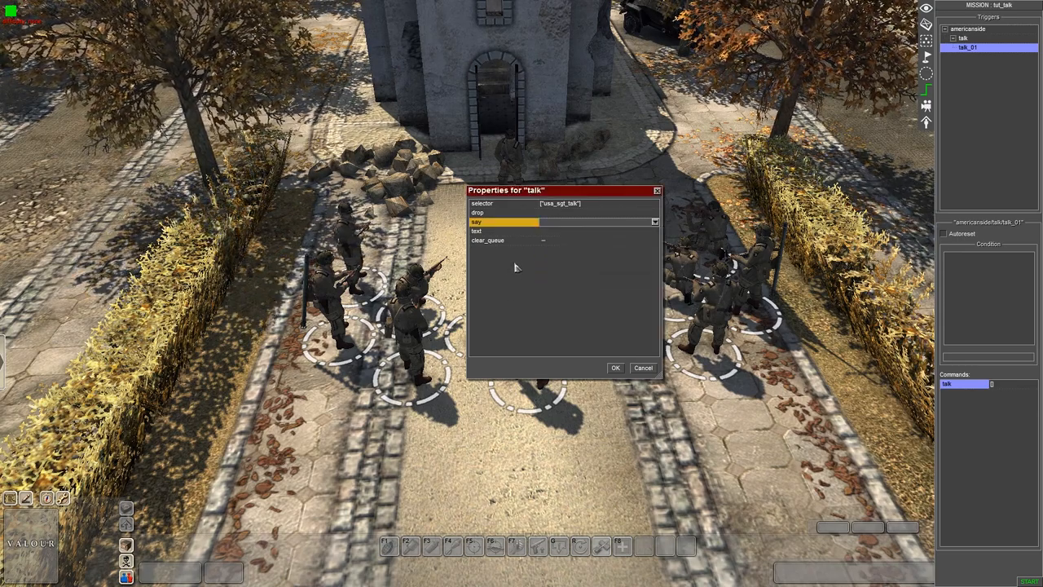
left_click(522, 232)
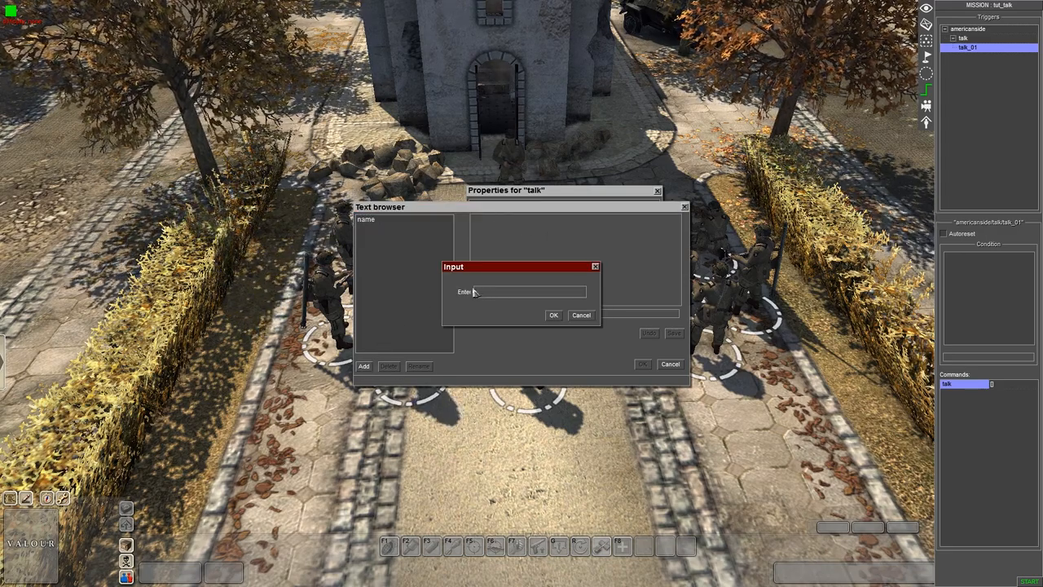
Create the sgt_talk text entry and select it for editing
type("SGT_")
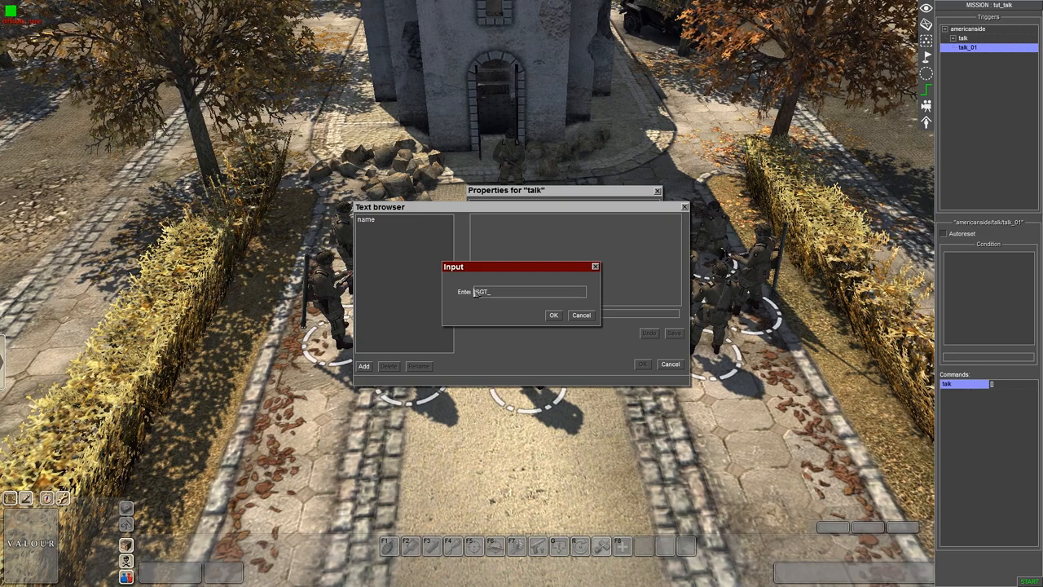
type(",T")
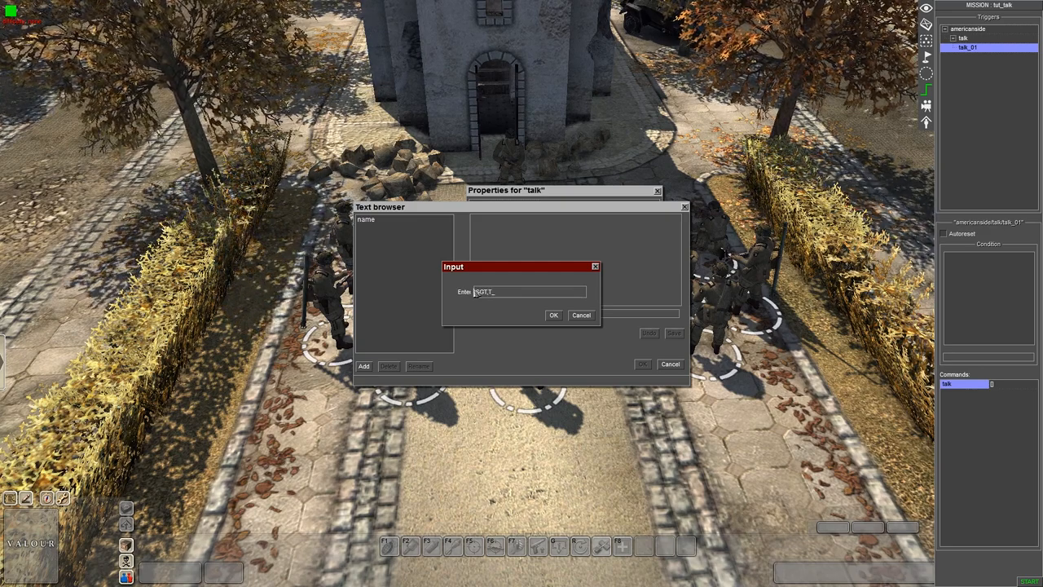
left_click(553, 315)
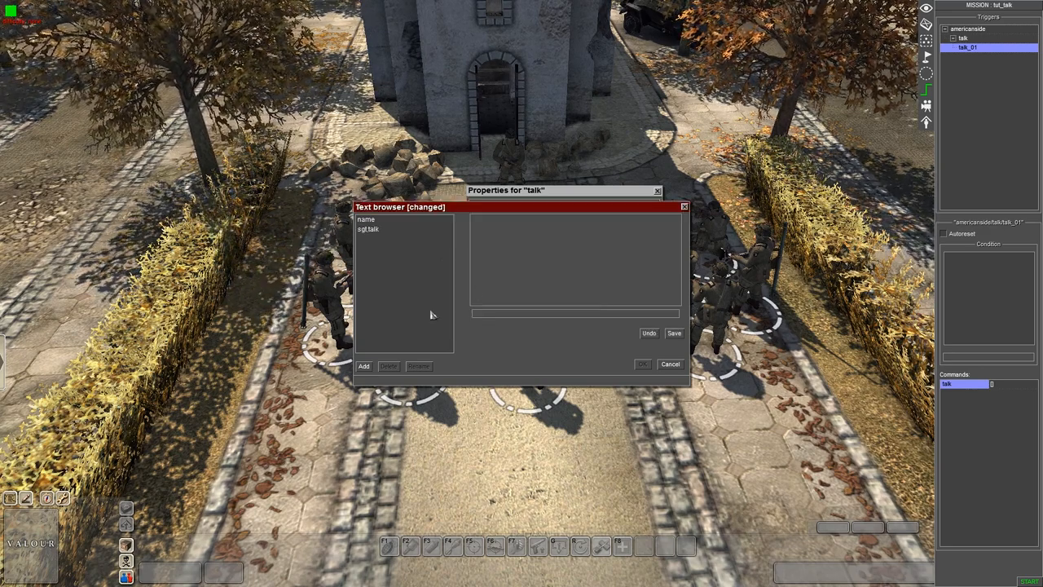
left_click(372, 228)
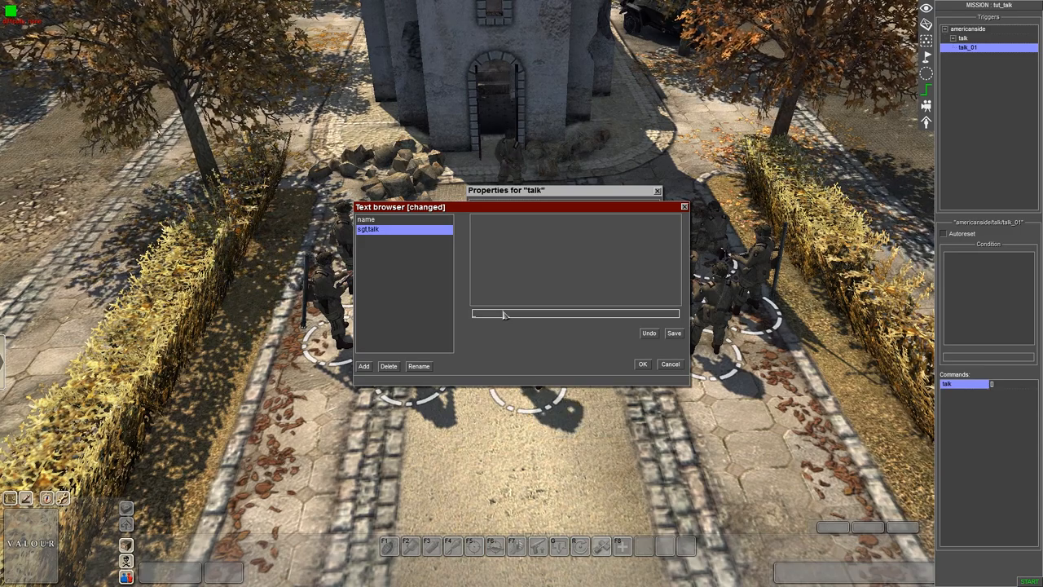
Write the sergeant's line: hold the church until the main force arrives, 'Any questions?'
type("Fellas, we nee")
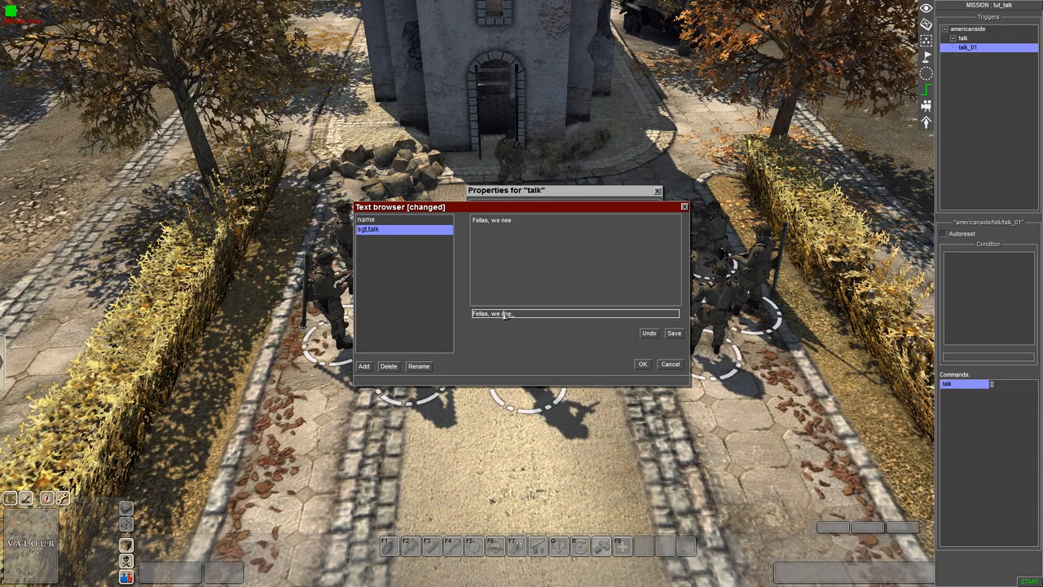
type("d")
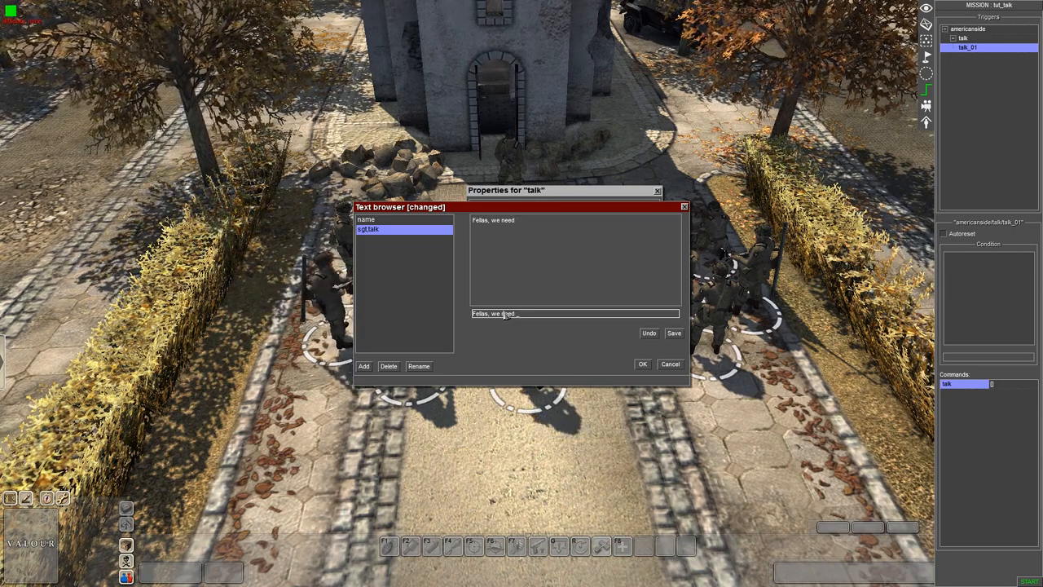
type("to hold the church u")
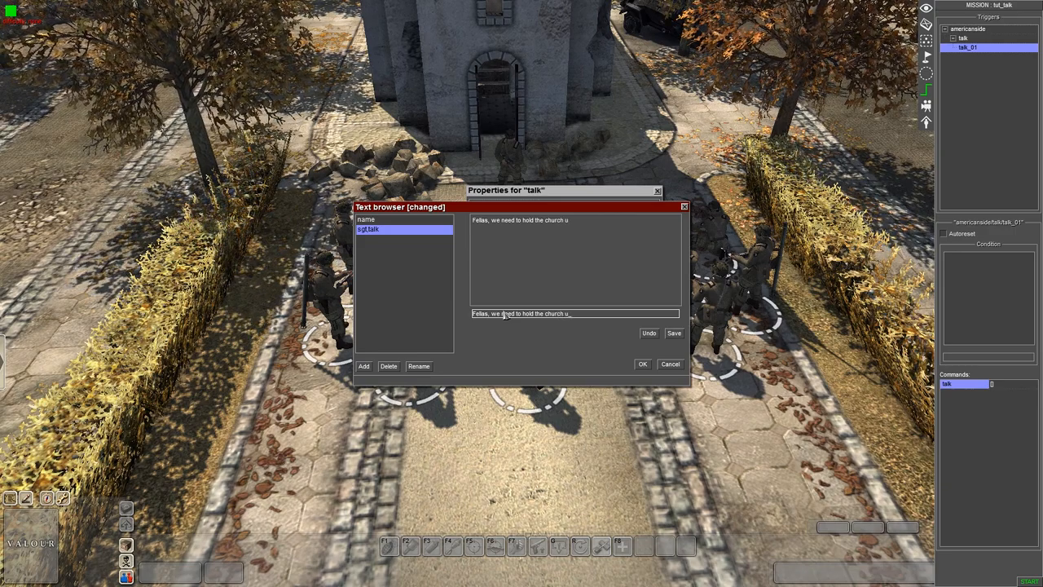
type("ntil the main")
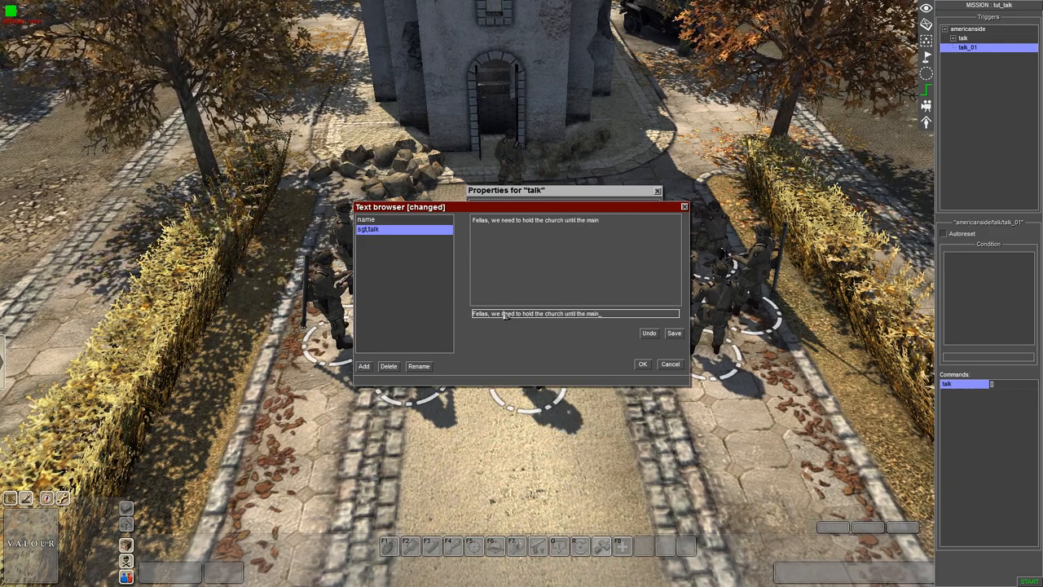
type("force")
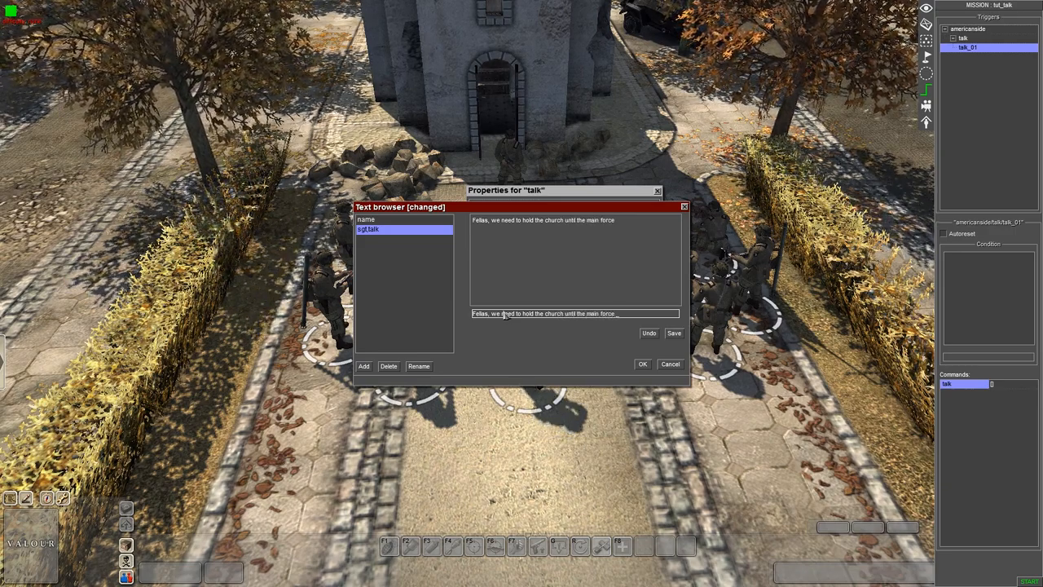
type("arrives.")
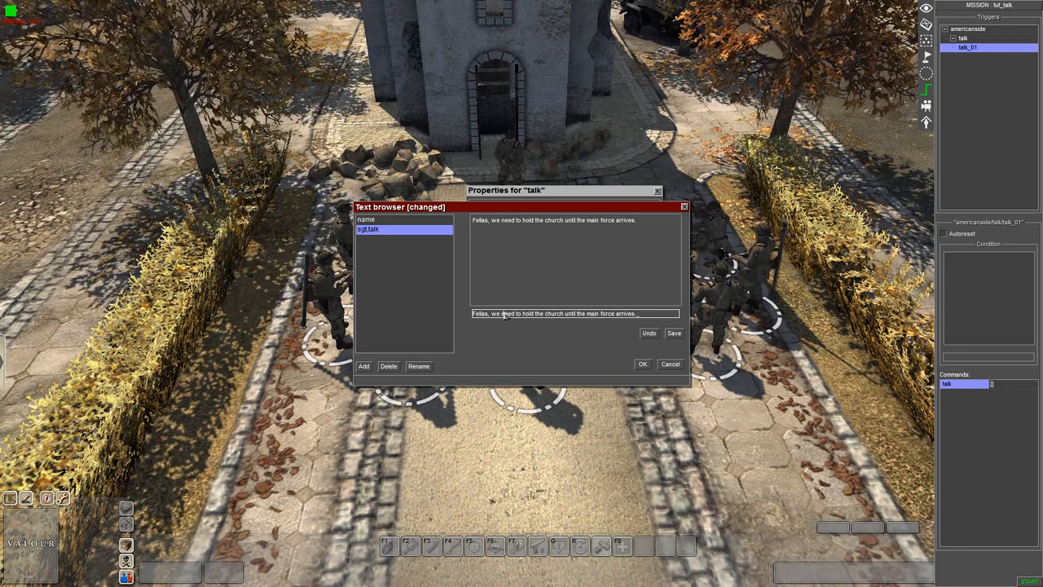
type("Any")
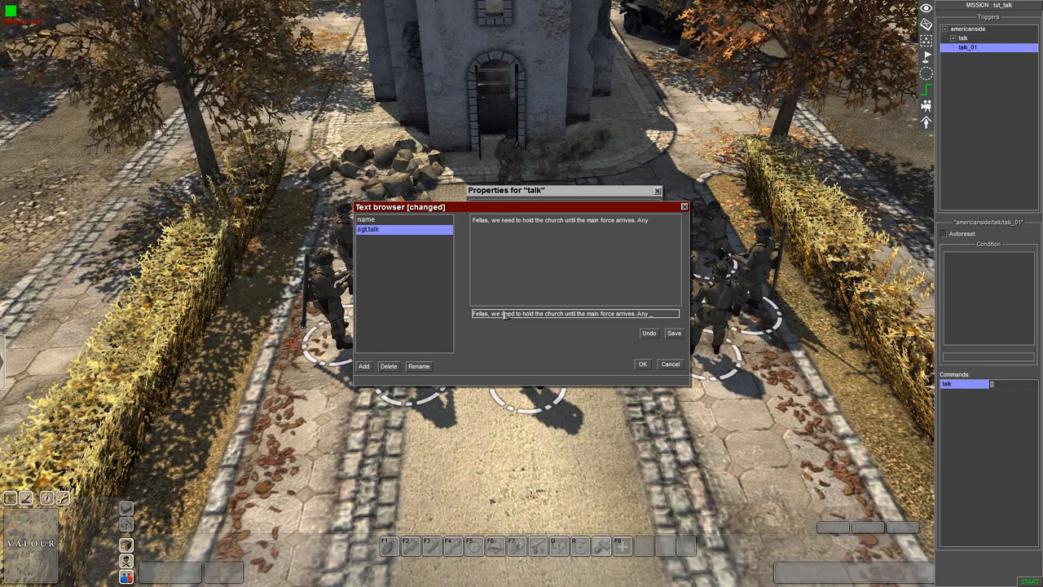
type("questions!")
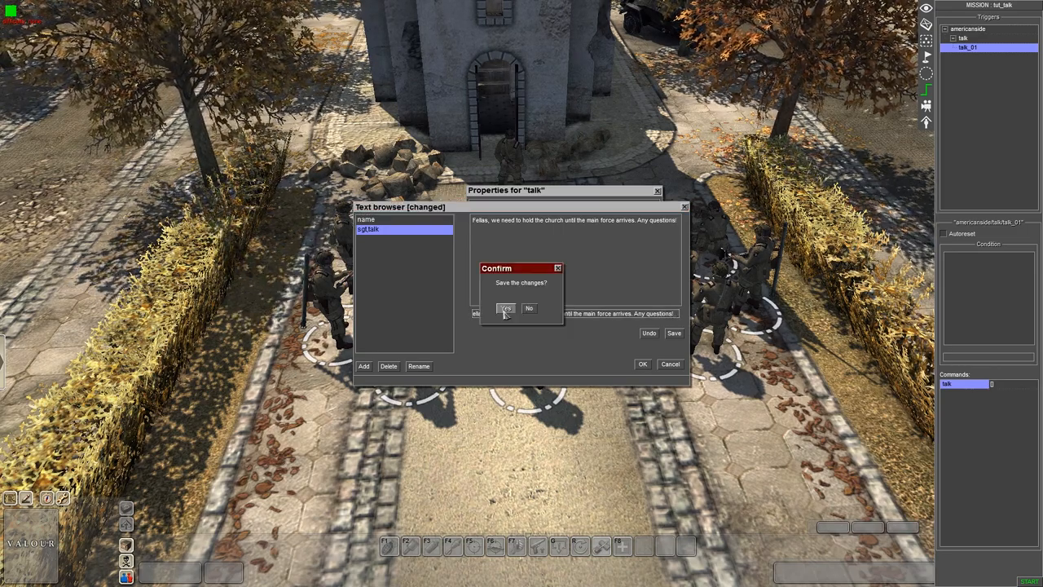
Save the briefing text, confirm the talk command and add a delay command with its time set
left_click(505, 308)
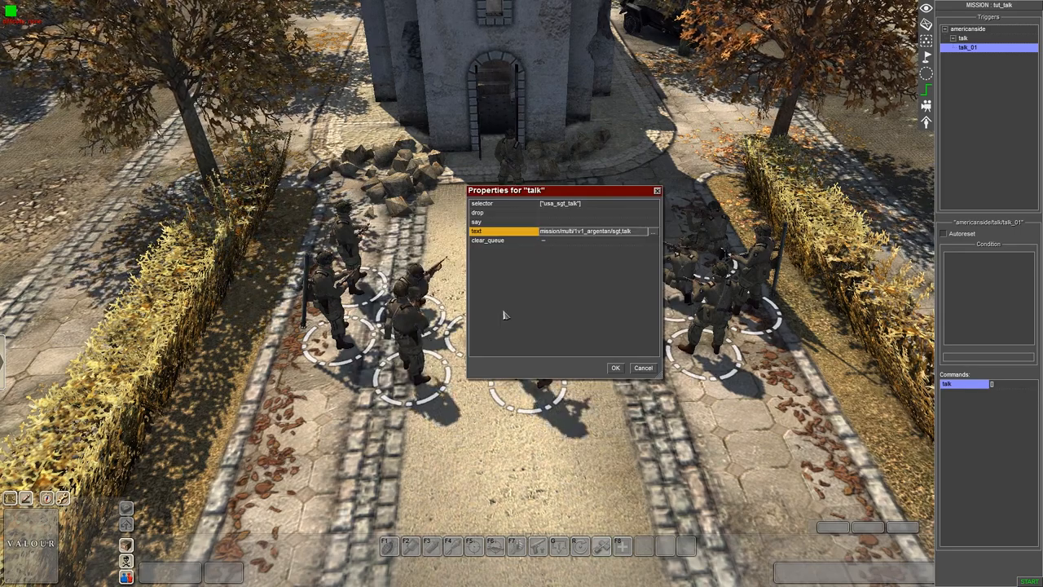
left_click(652, 231)
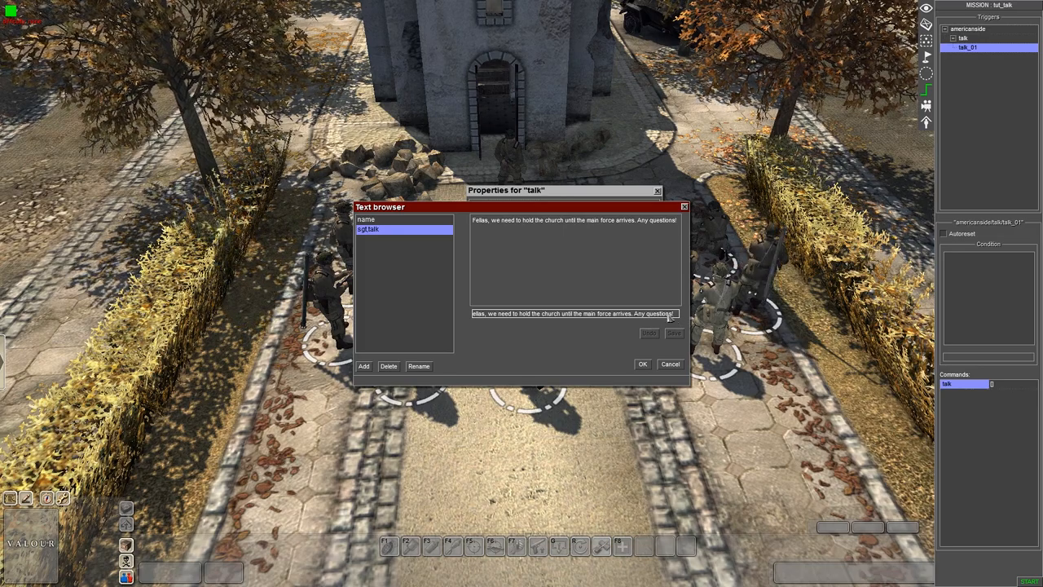
left_click(642, 364)
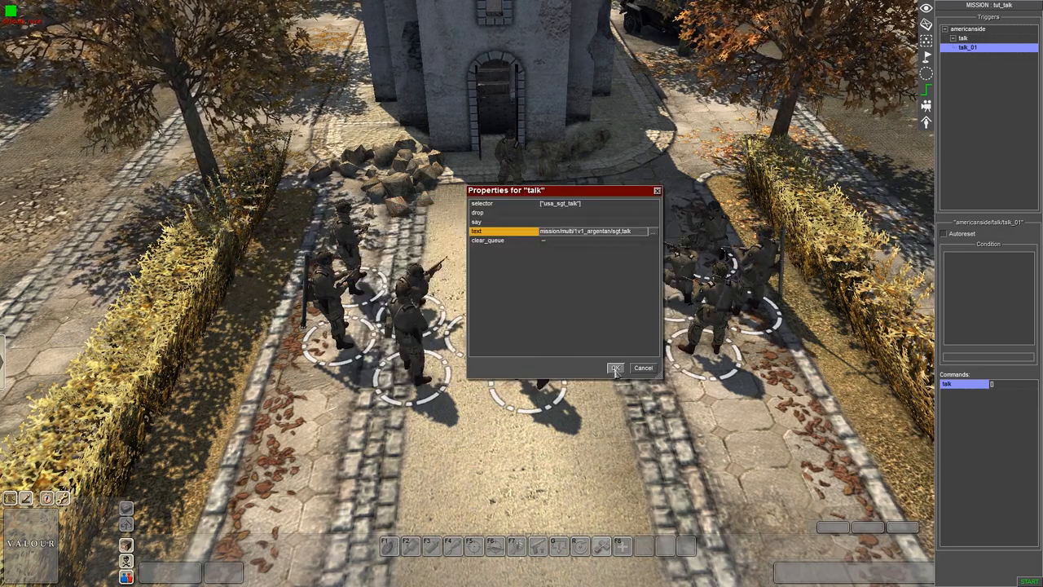
left_click(616, 368)
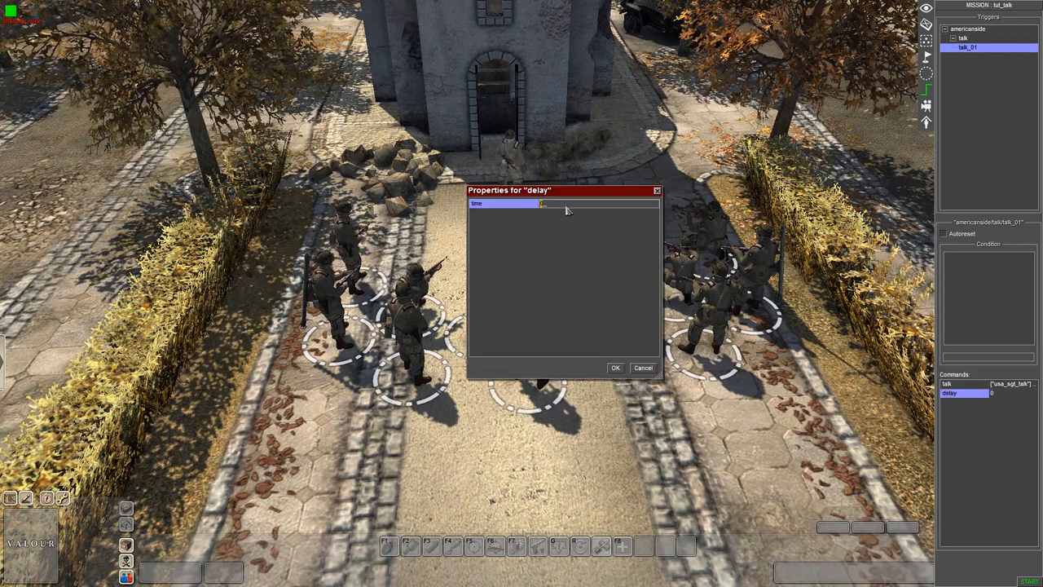
left_click(615, 368)
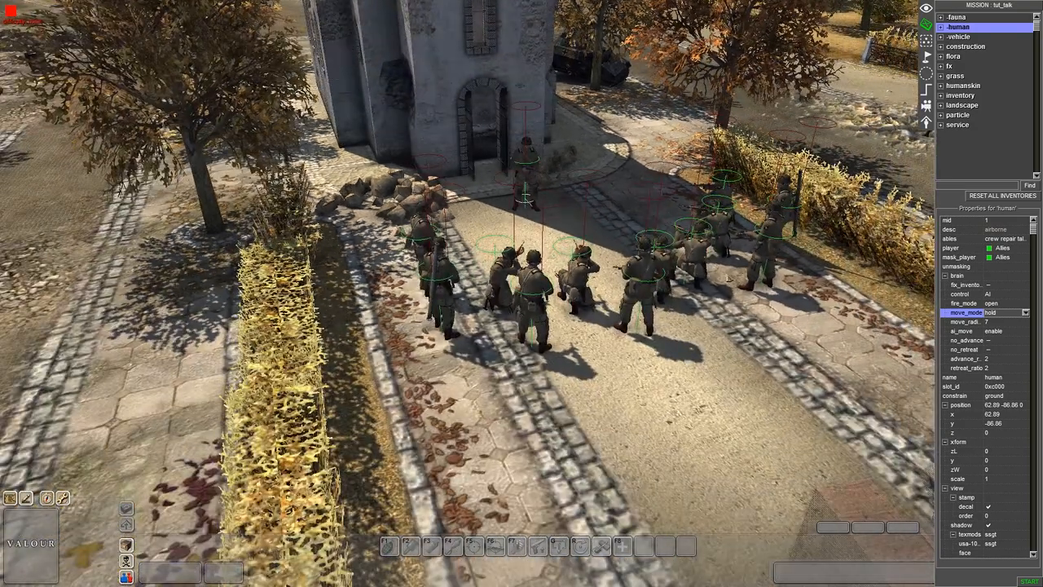
Scroll a soldier's properties and view his list of possible names
scroll("down", 3)
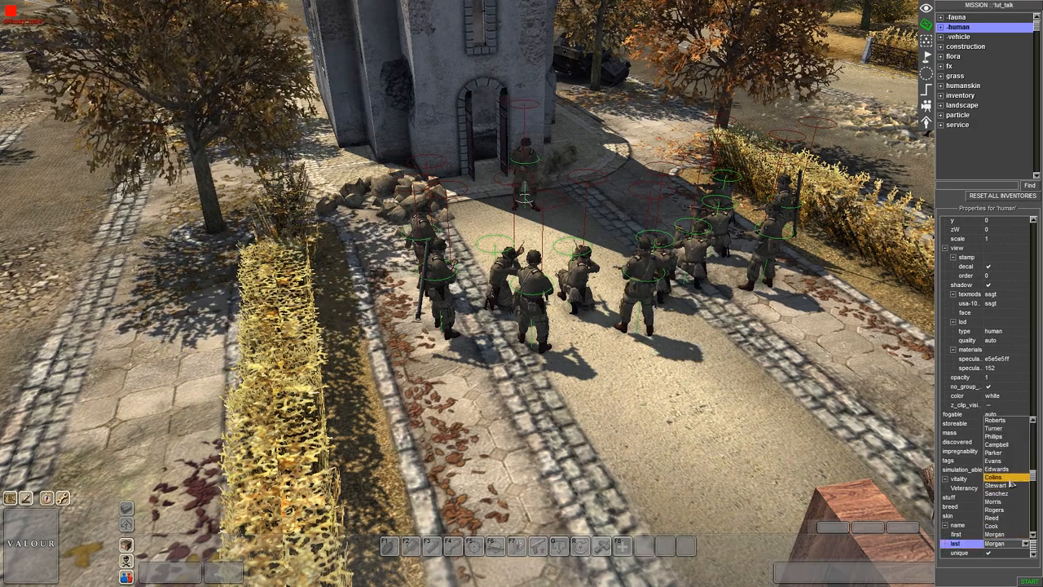
left_click(1004, 485)
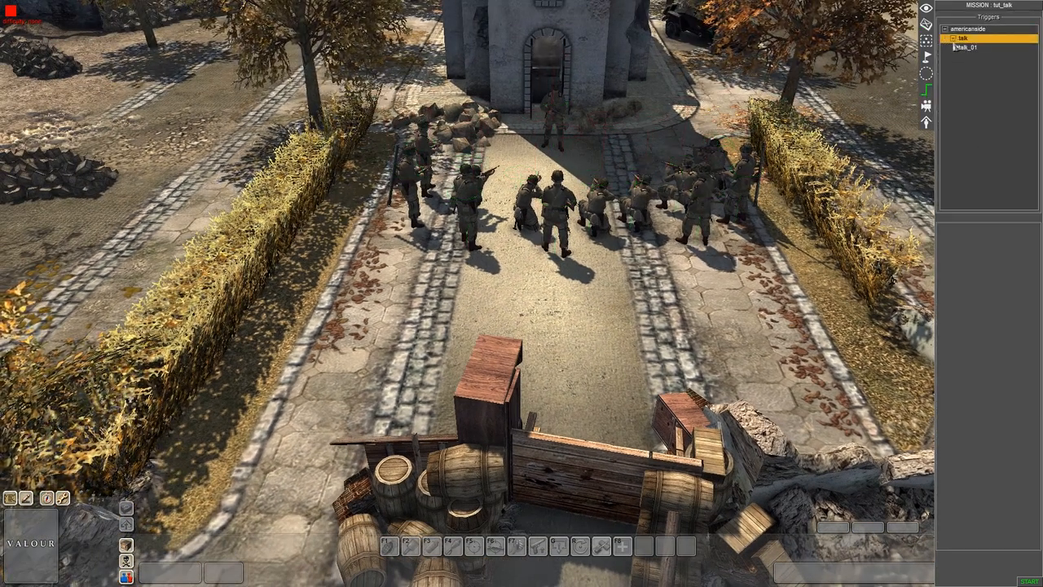
Add a second delay command after the sergeant's talk and set its duration
left_click(978, 47)
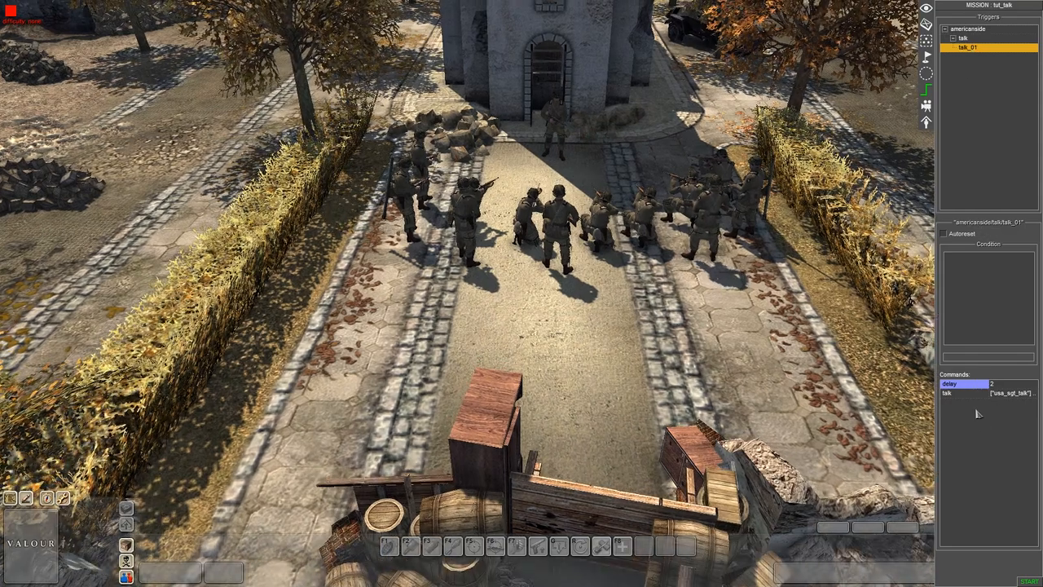
left_click(965, 383)
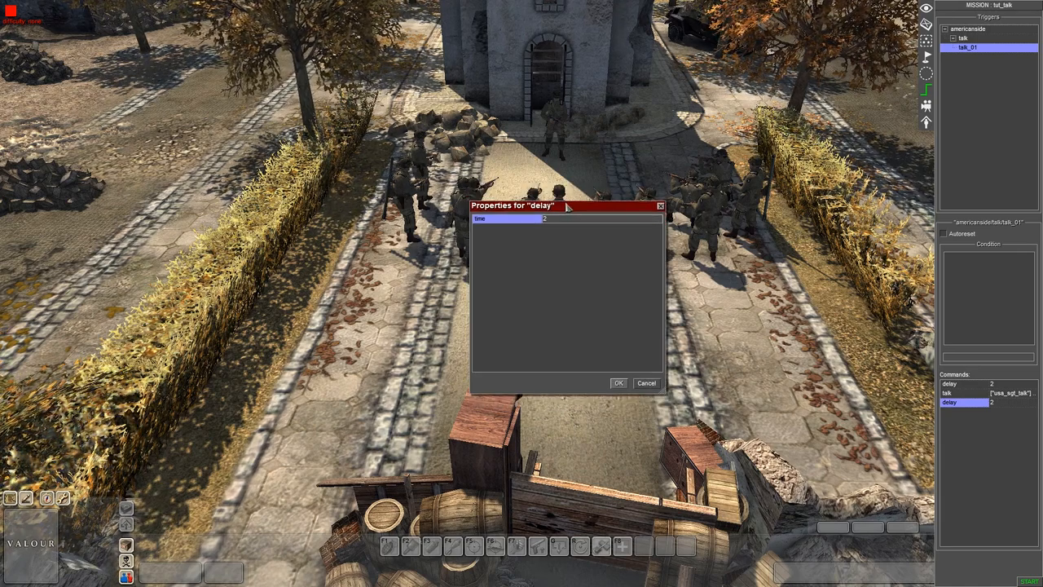
left_click_drag(565, 205, 566, 188)
type("6")
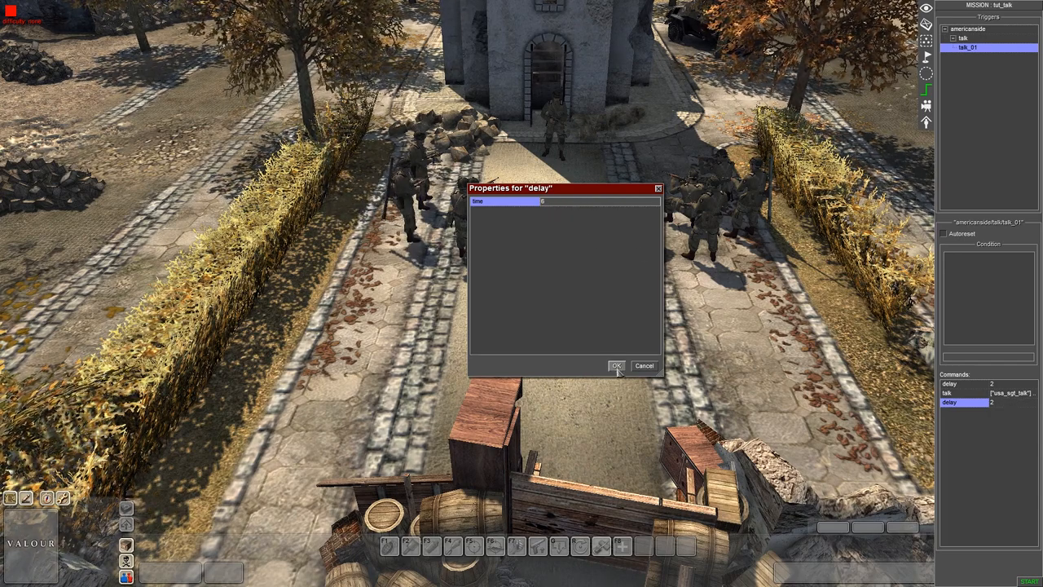
left_click(616, 365)
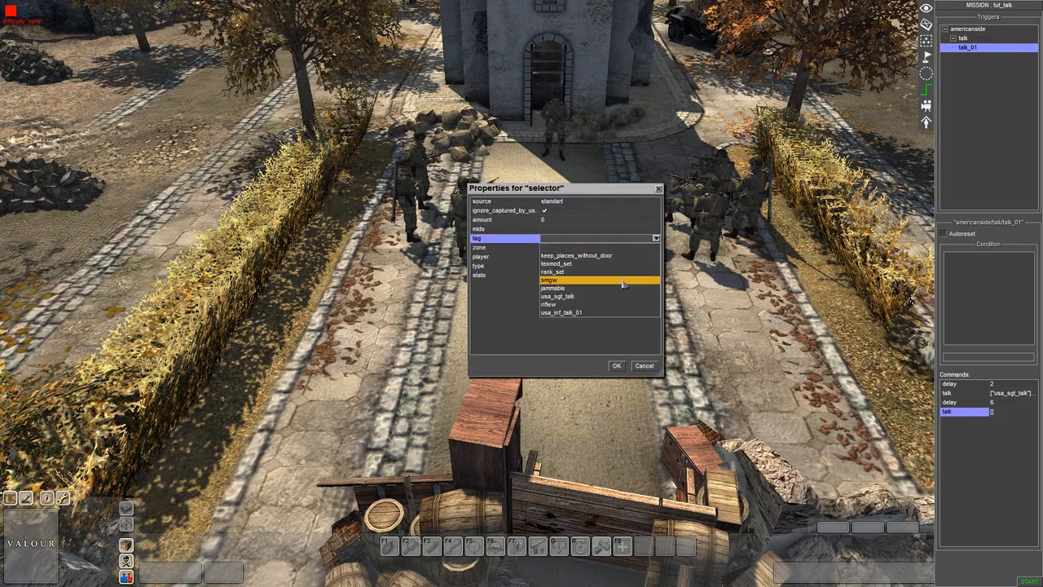
Make the infantryman the speaker and create his text entry, starting the question
left_click(564, 313)
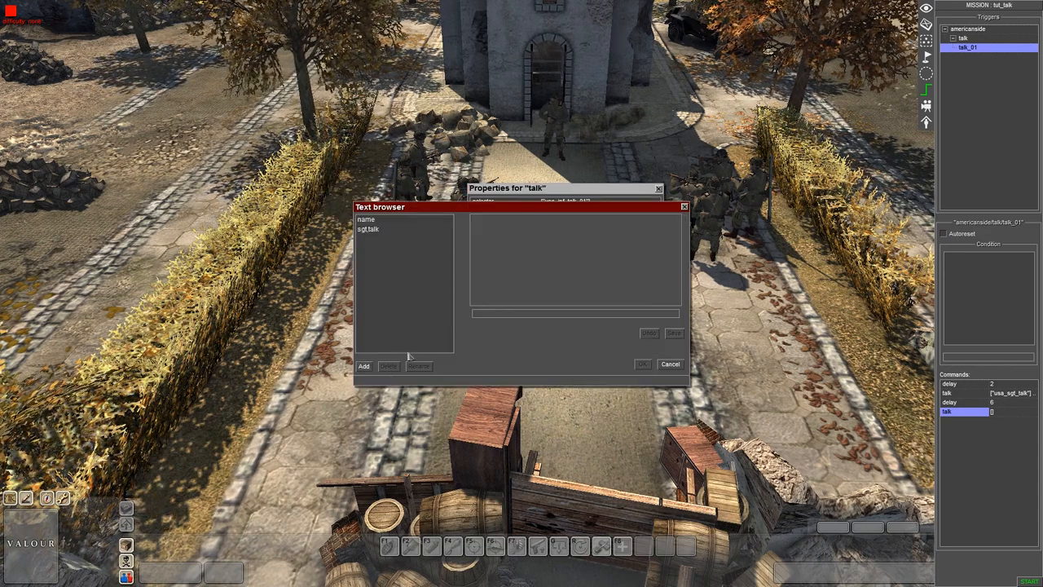
left_click(361, 365)
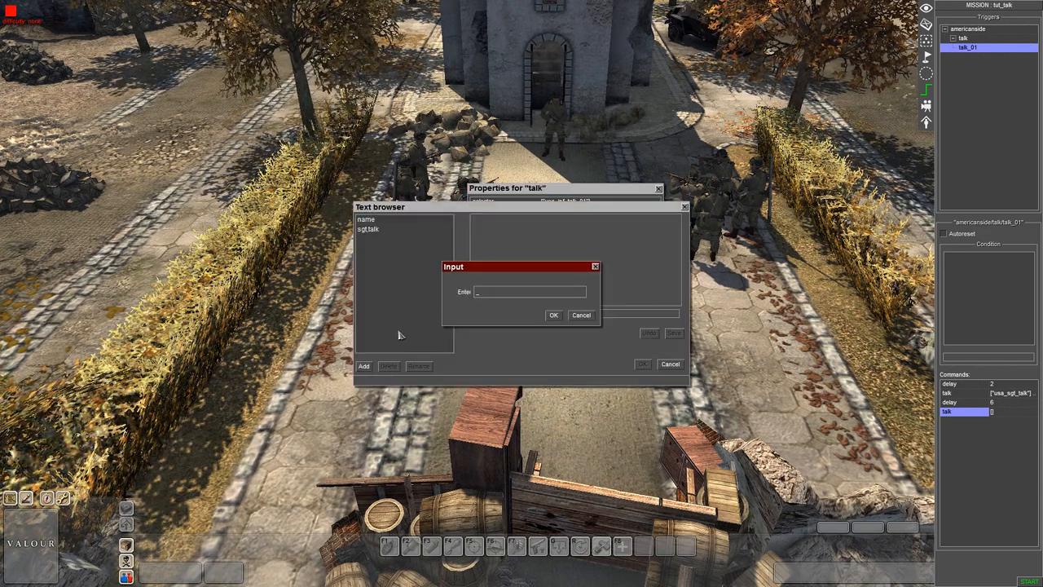
type("inf_talk_")
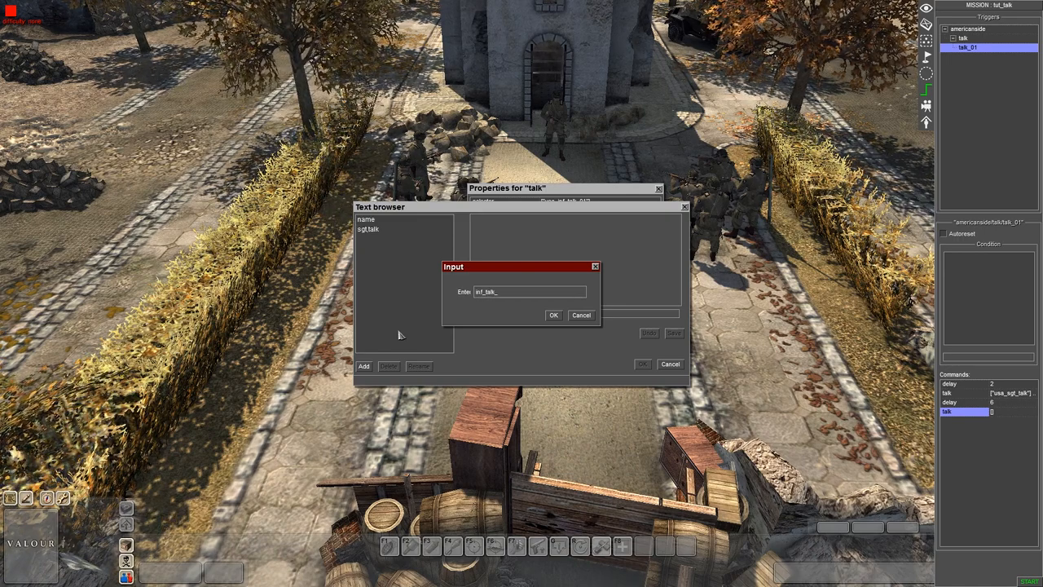
left_click(553, 315)
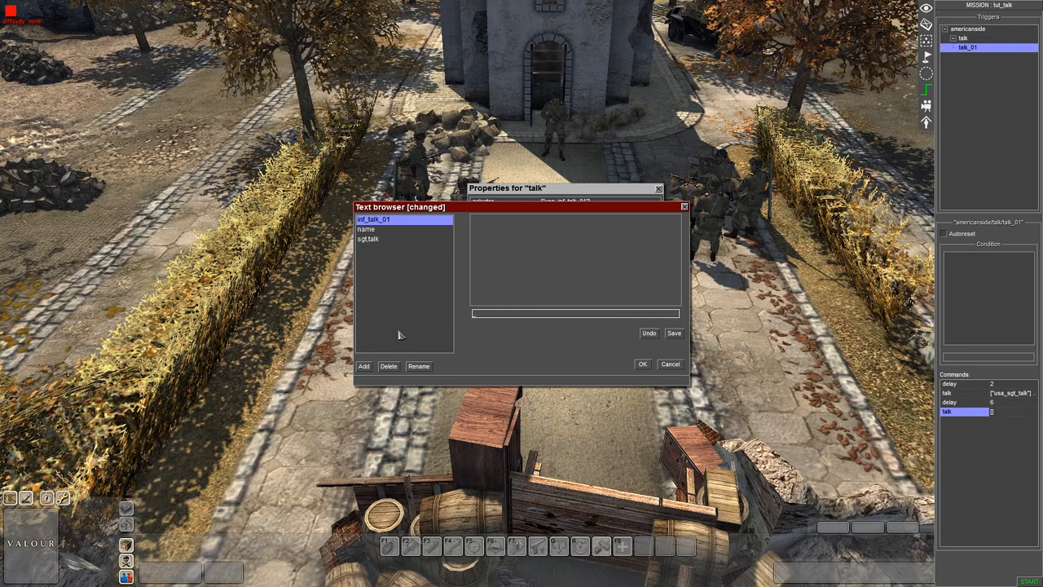
type("H")
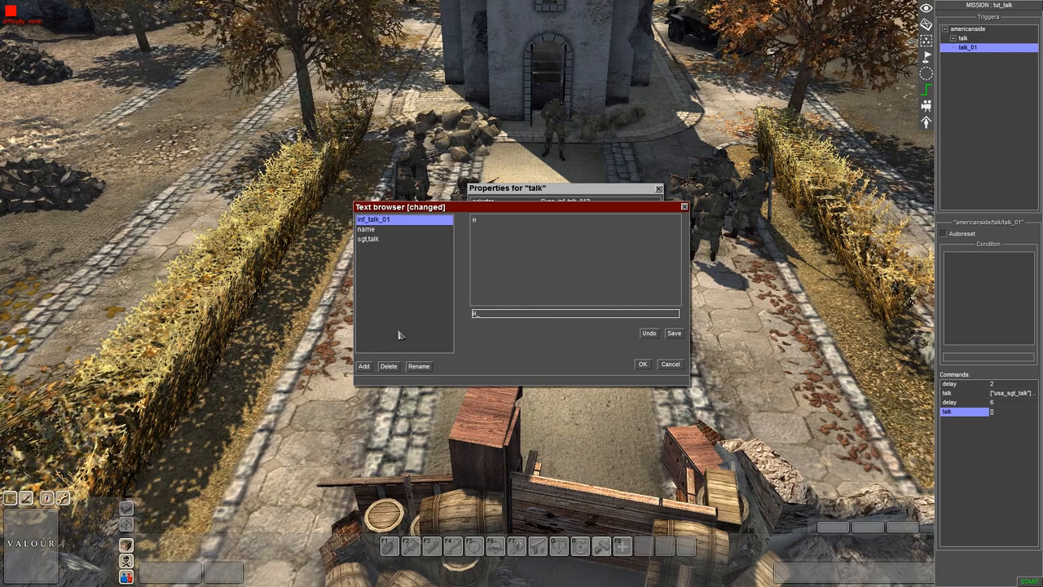
type("ow many Germans are we expecting?")
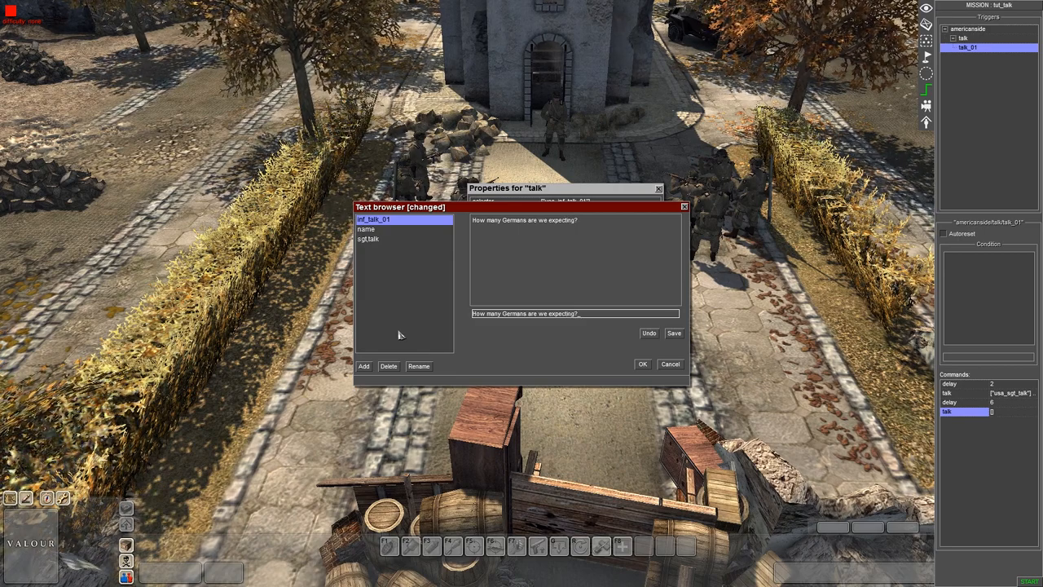
mouse_move(560, 326)
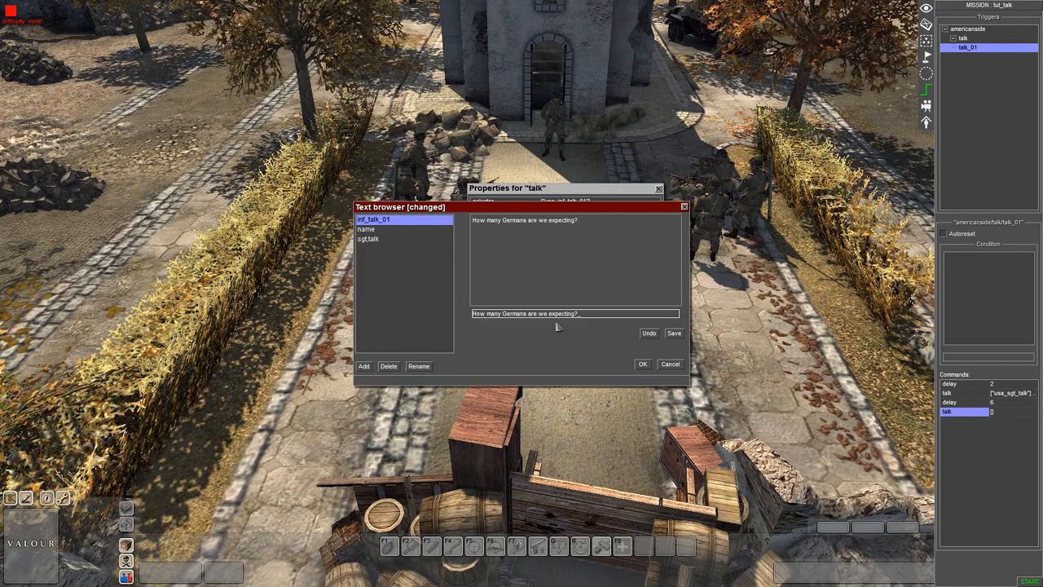
type("G")
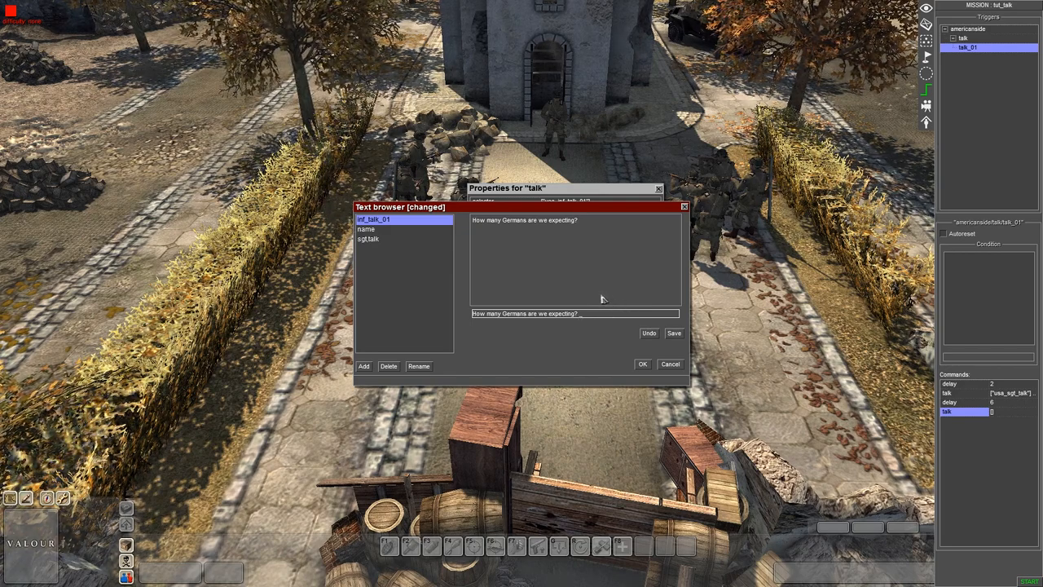
type("FFF")
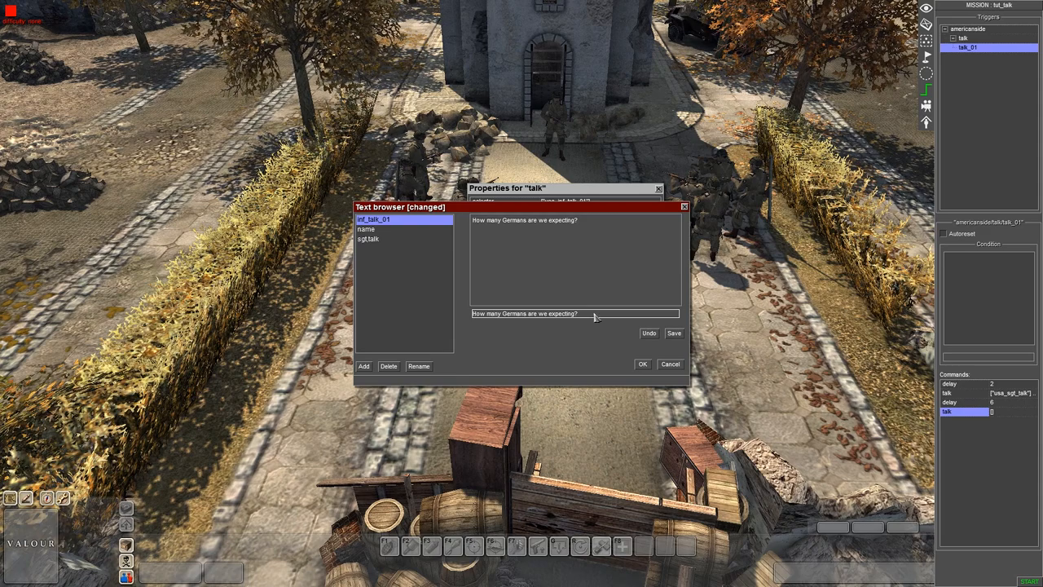
Write the infantryman's line 'How many Germans are we expecting?'
left_click(673, 333)
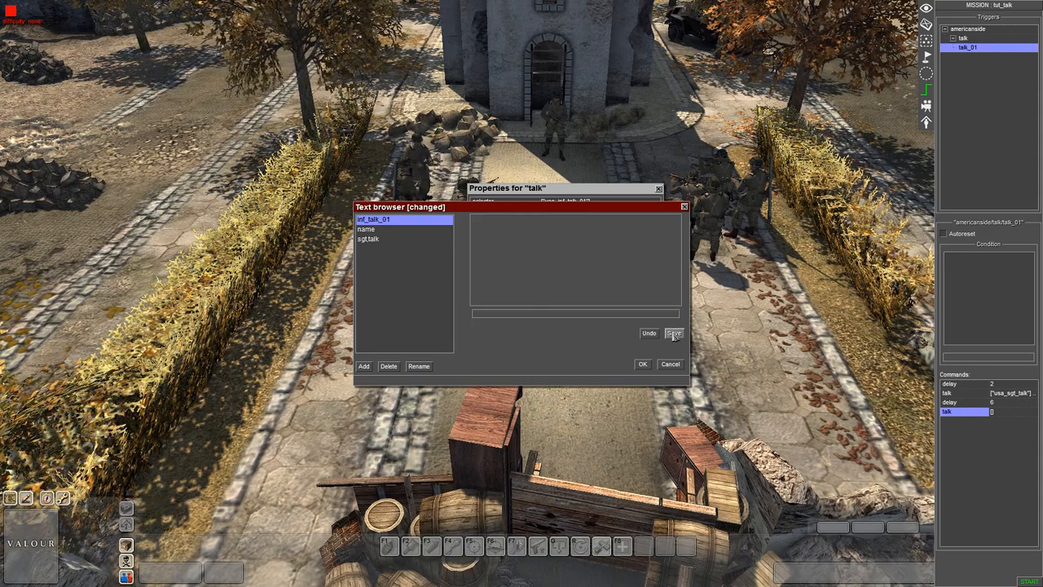
left_click(370, 238)
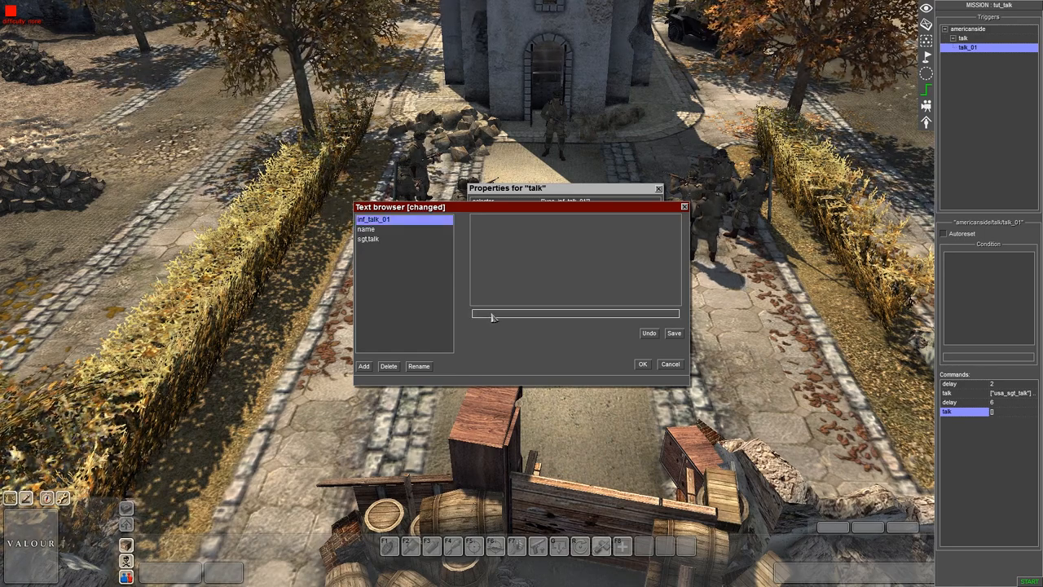
type("How many germ")
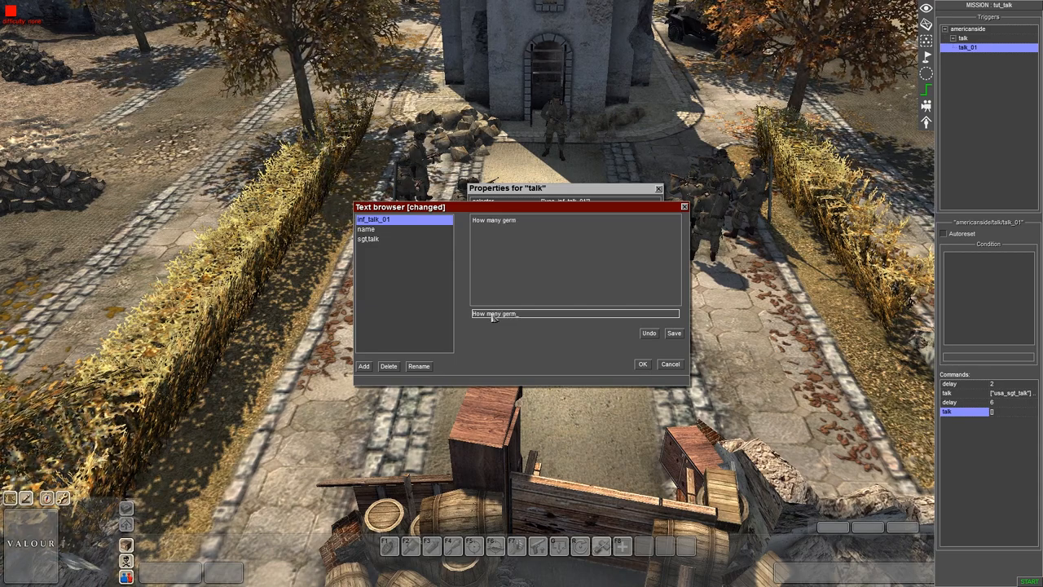
type("Germn")
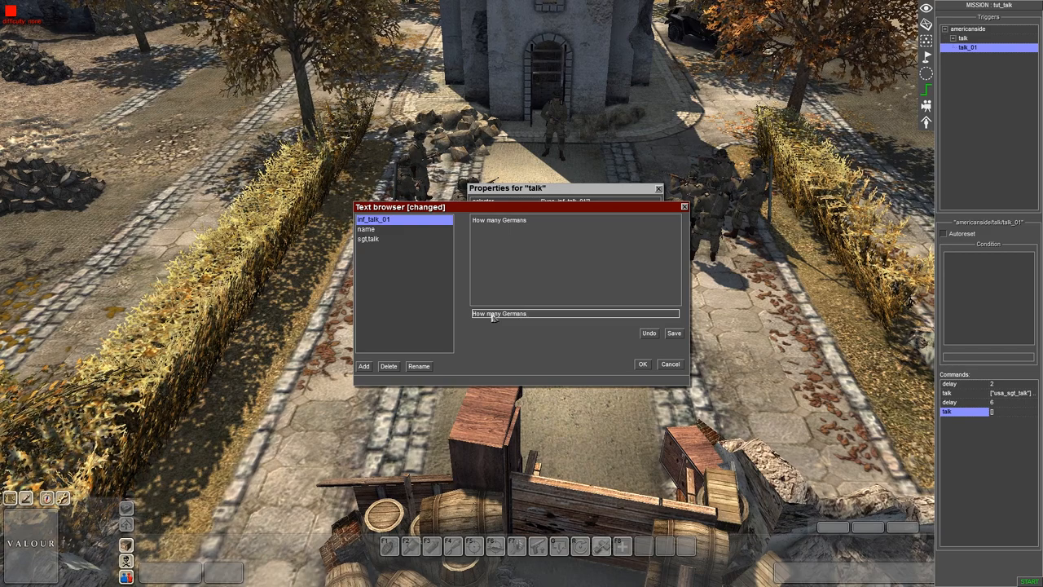
type("are we expecting?")
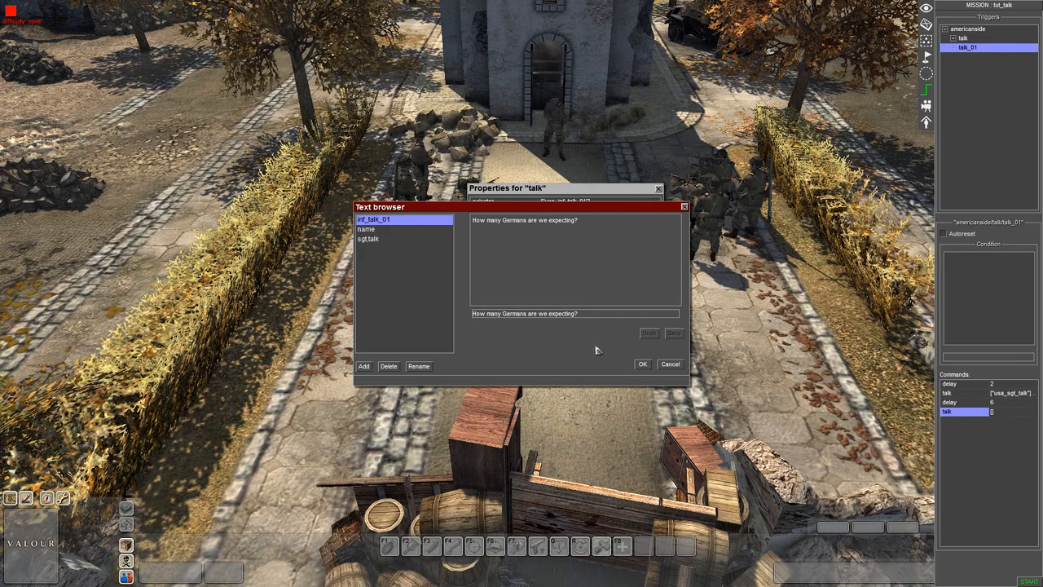
Accept the infantryman's text and confirm the second talk command
left_click(642, 365)
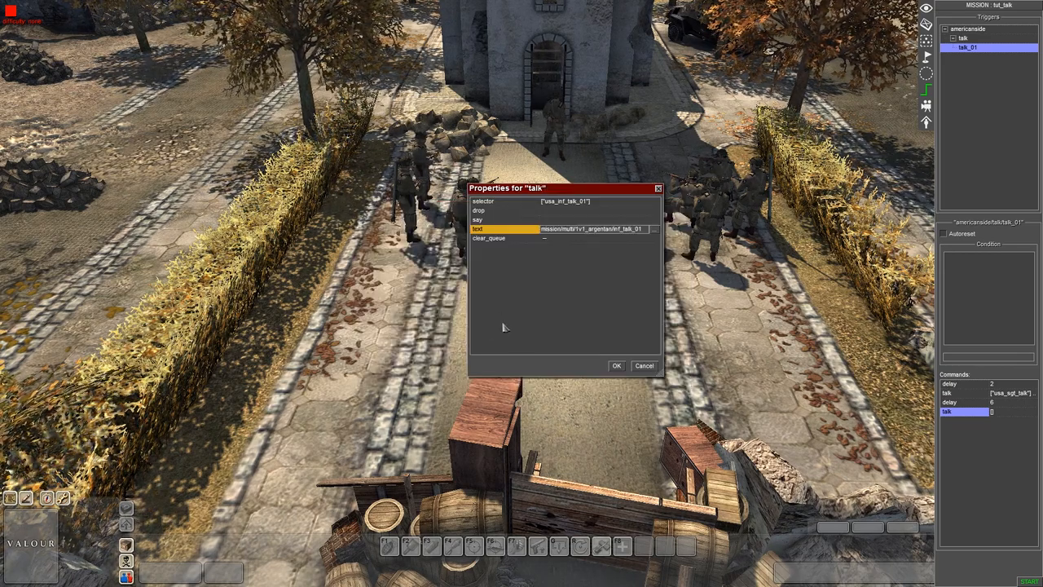
left_click(616, 365)
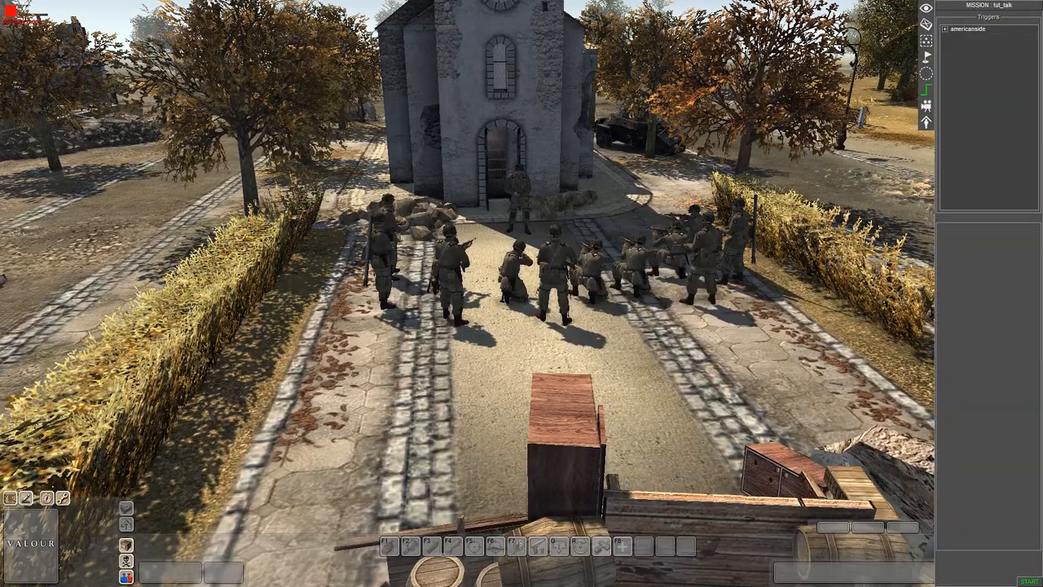
Add a third delay and a third talk command spoken by usa_sgt_talk
left_click(942, 29)
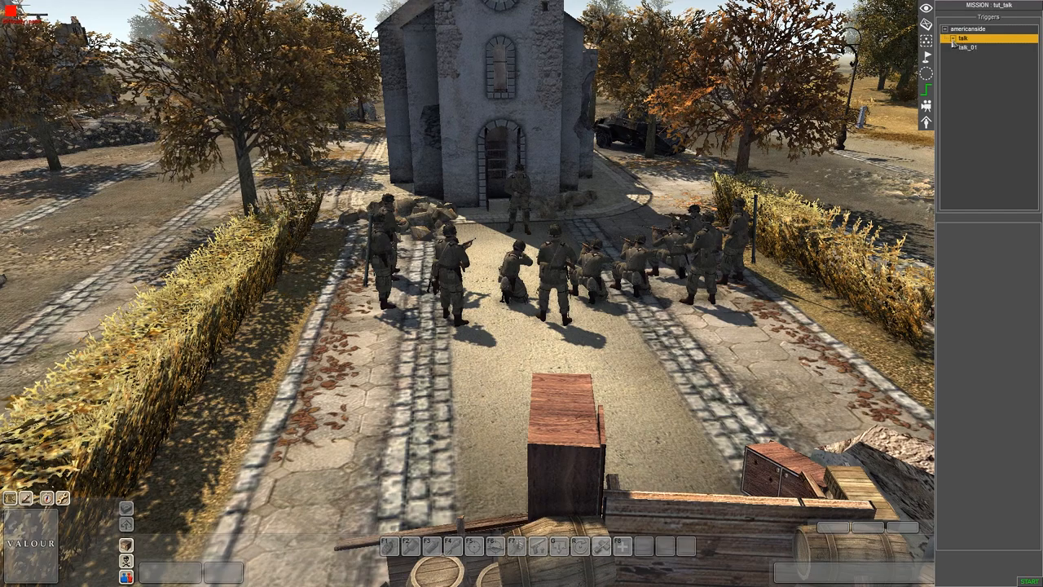
left_click(975, 51)
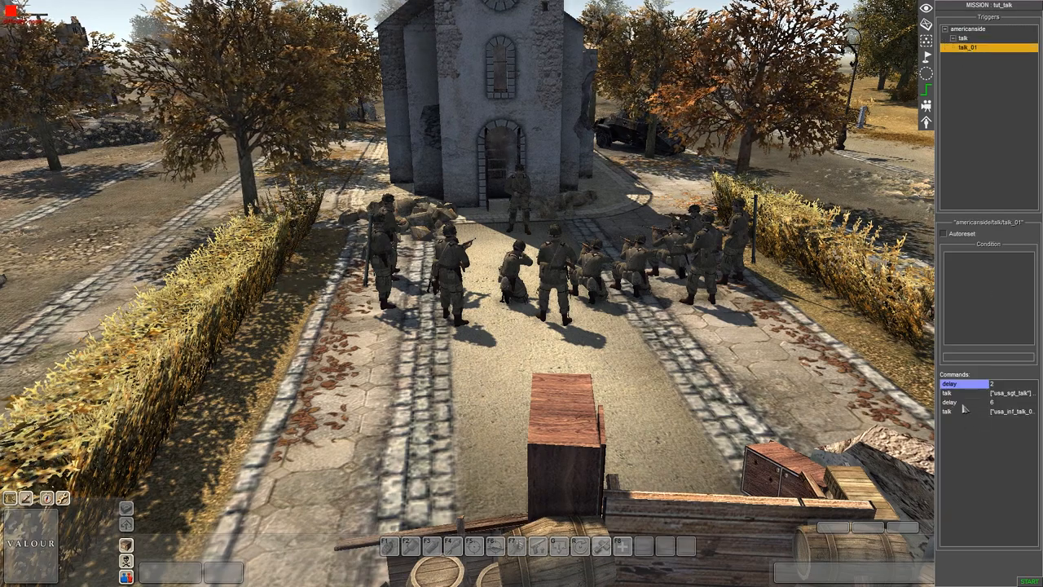
double_click(965, 421)
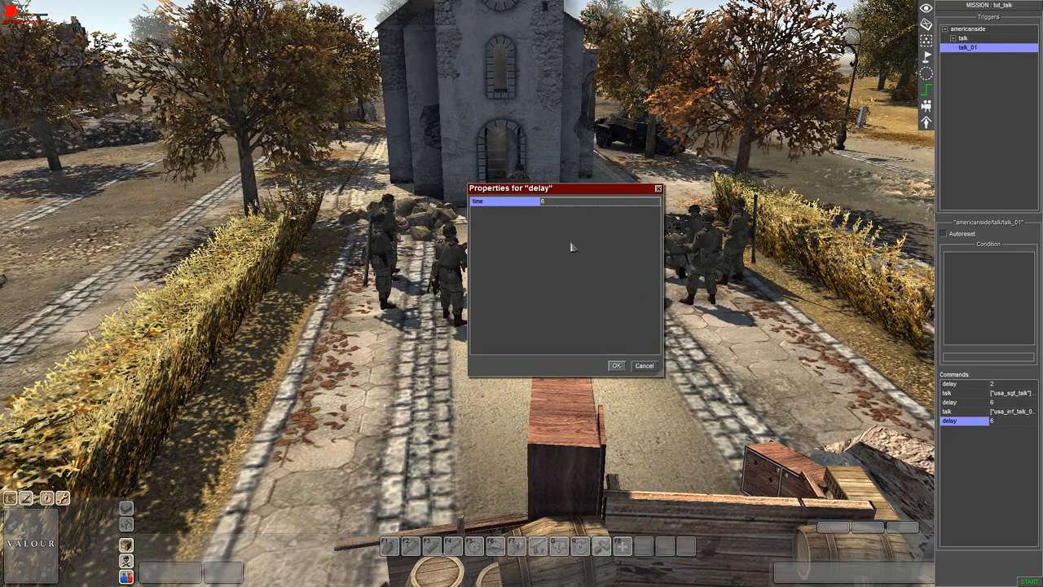
left_click(616, 366)
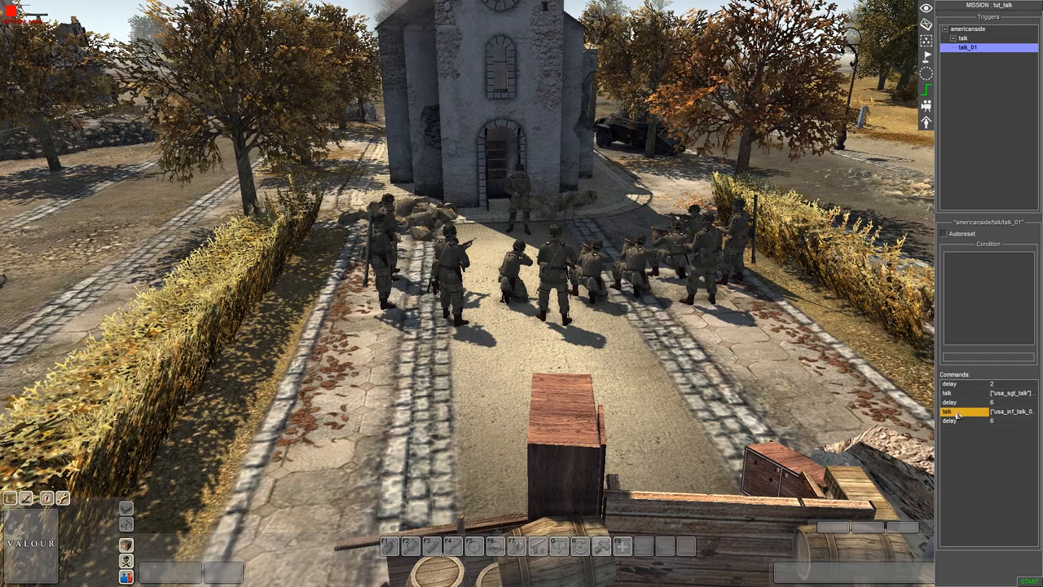
double_click(965, 411)
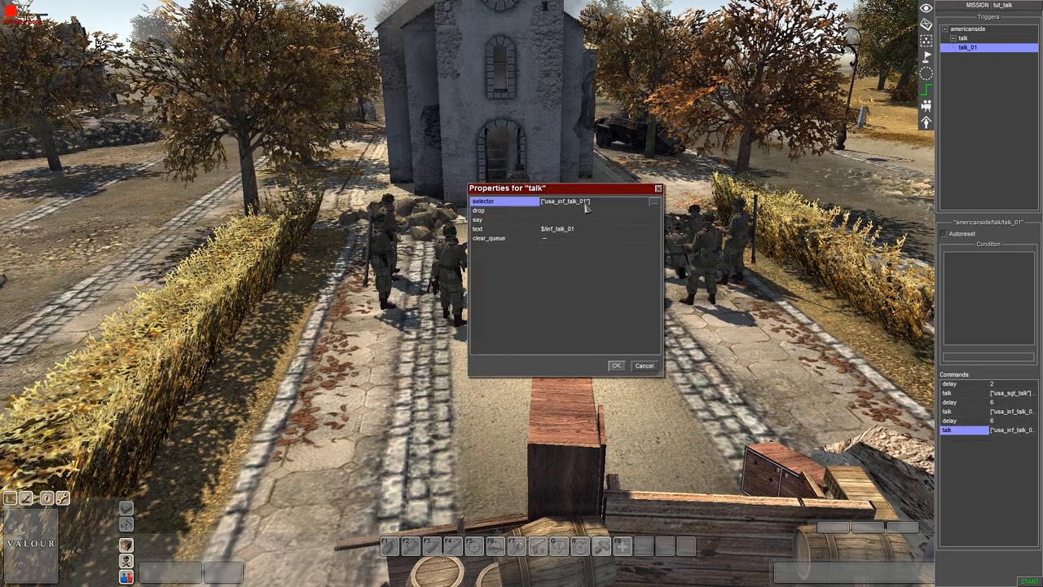
left_click(616, 365)
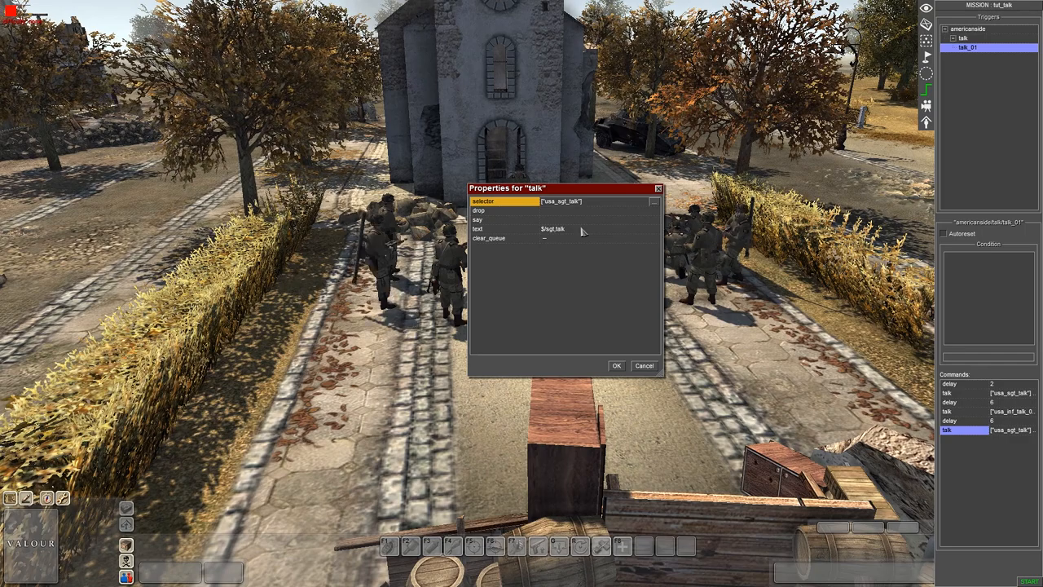
Add and save a sergeant text entry reading "Intel suggests a large force is heading our way."
left_click(660, 228)
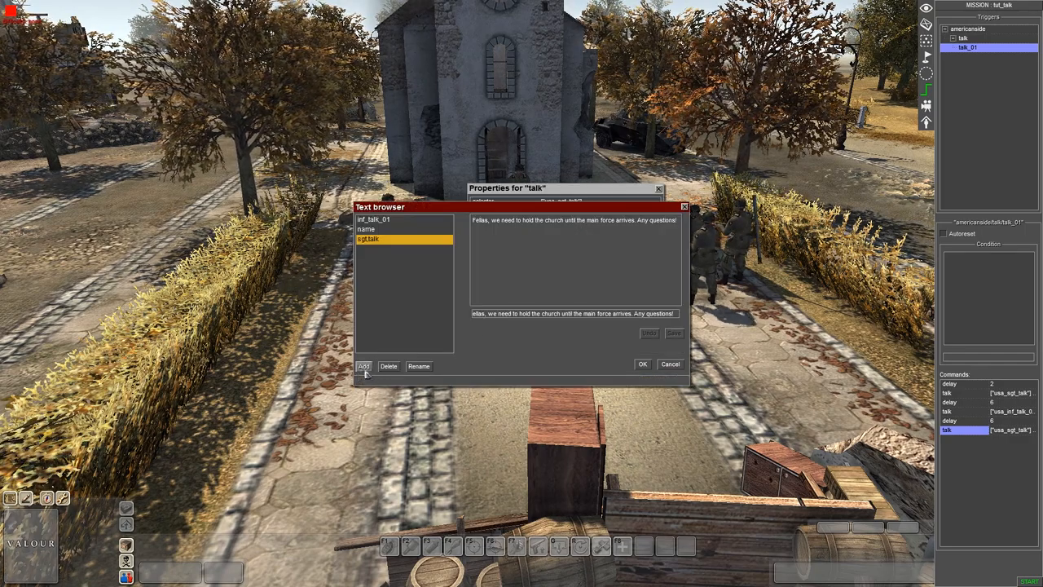
left_click(361, 365)
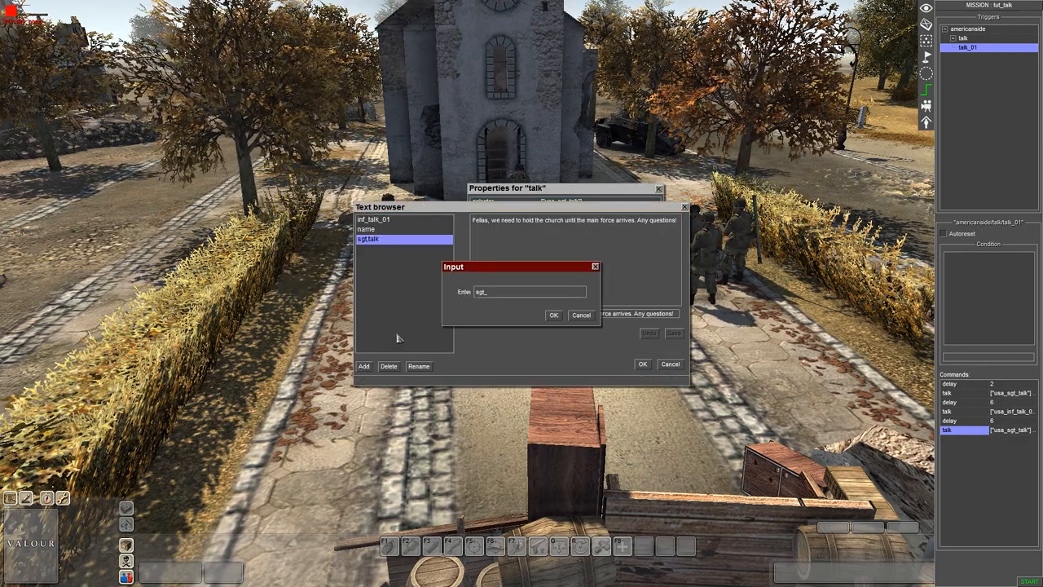
left_click(552, 314)
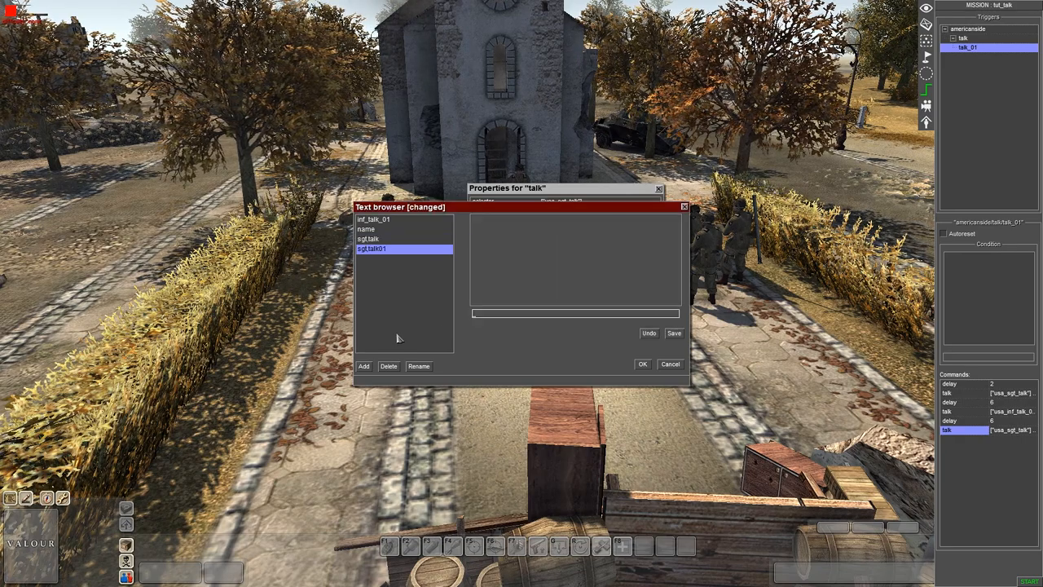
mouse_move(466, 271)
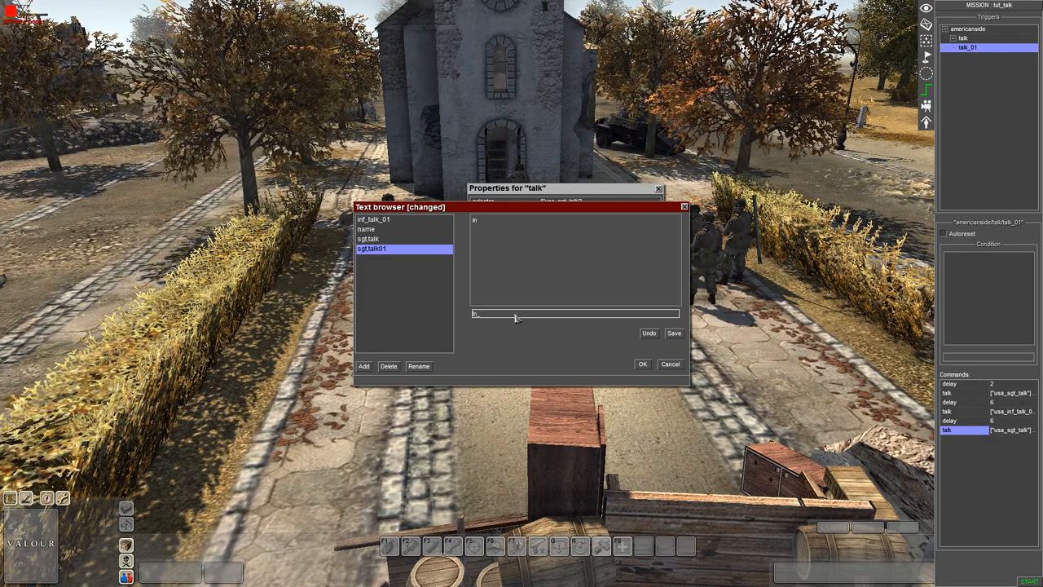
type("Intel sugges")
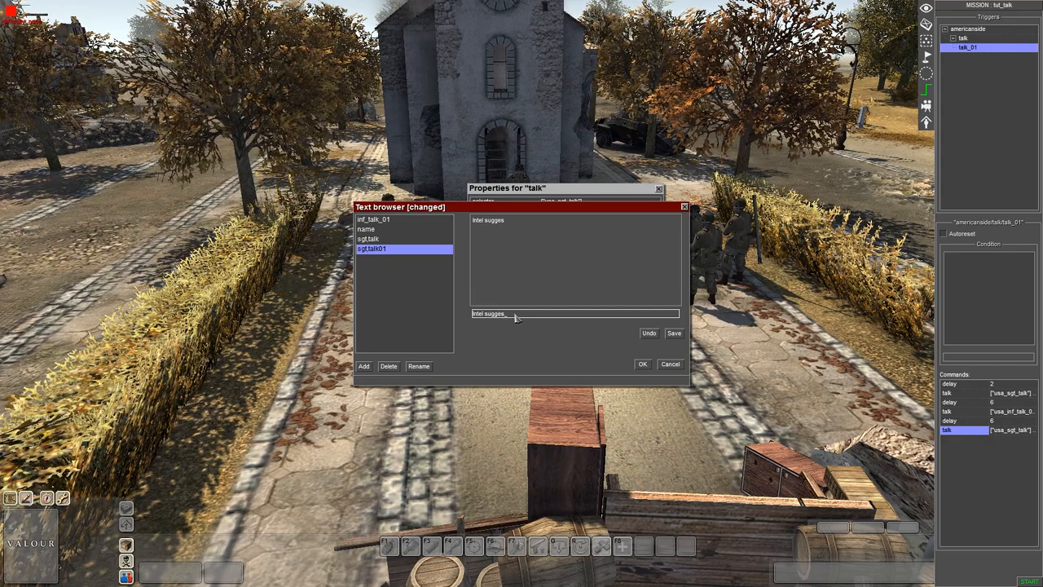
type("ts")
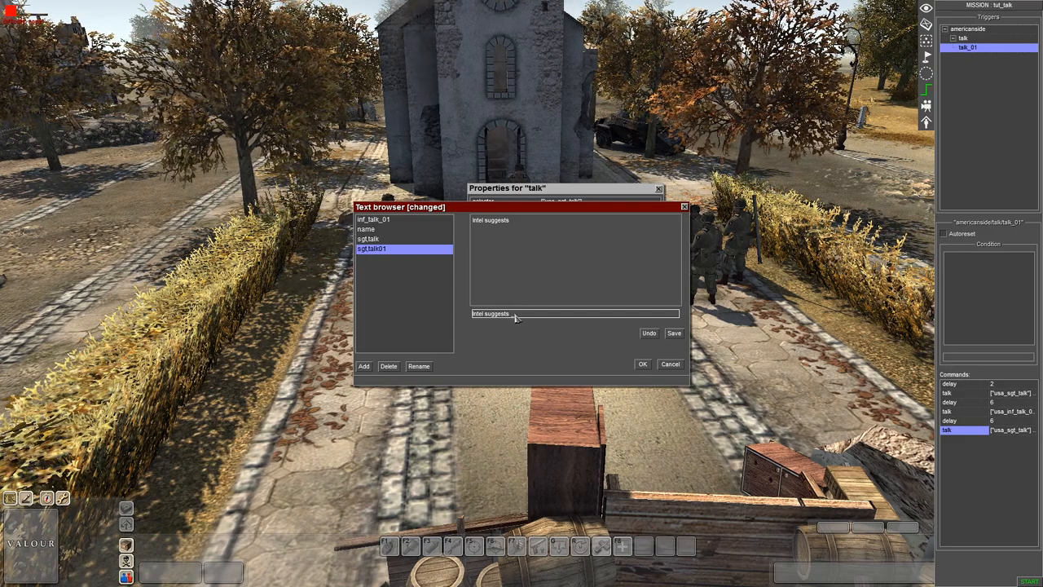
type("a large o")
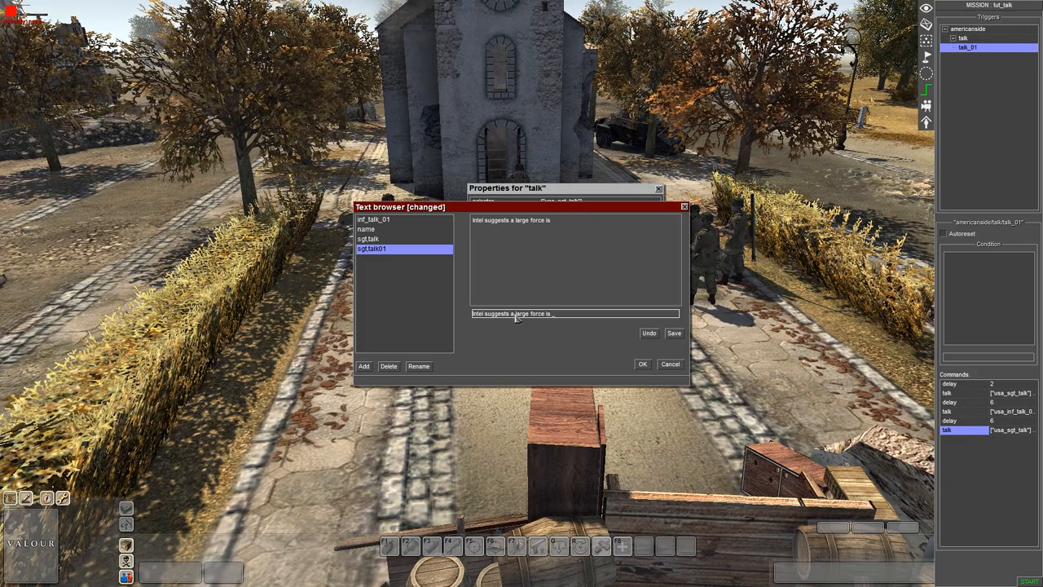
type("heading our way.")
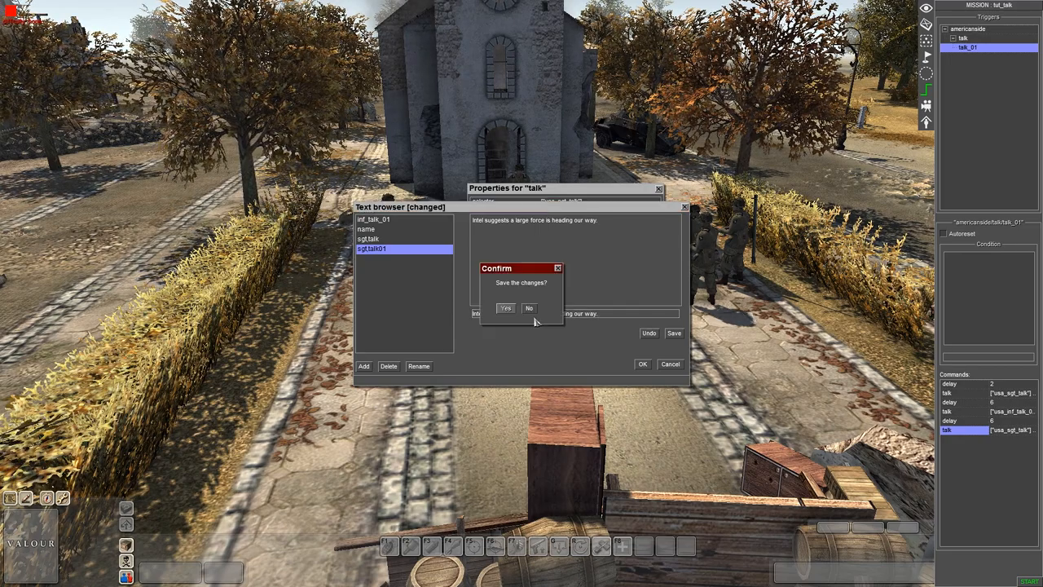
left_click(506, 308)
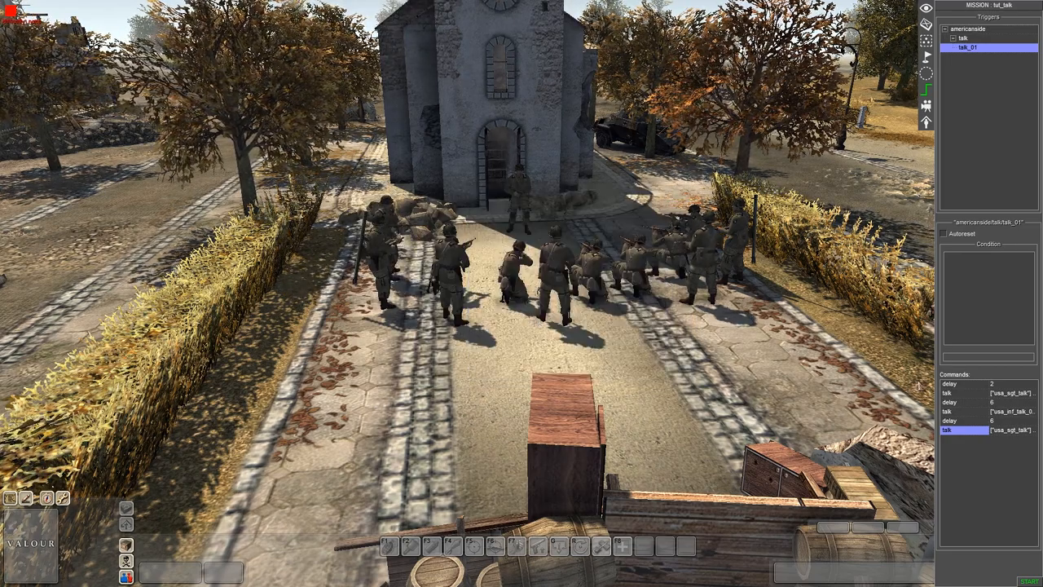